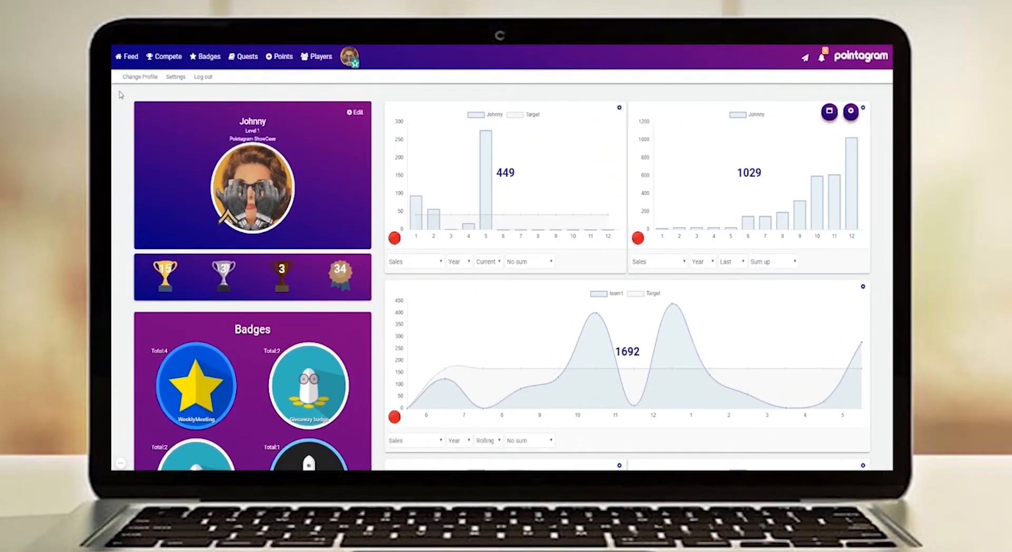
View the Thinkific Learner Feed with the profile card and Pointagram Team welcome post.
click(141, 76)
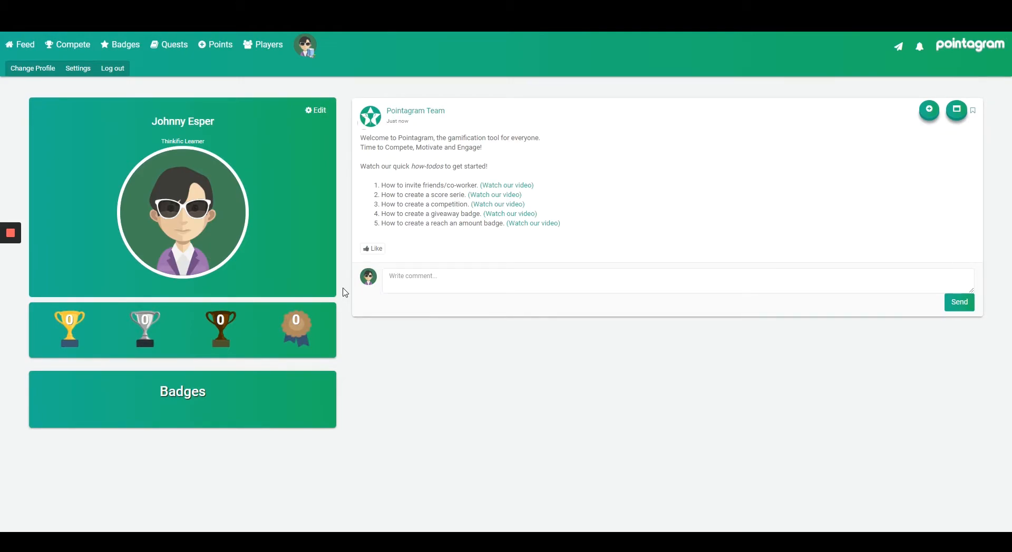
Add the Thinkific integration under Settings > Integrations and begin adding its authentication key.
click(77, 68)
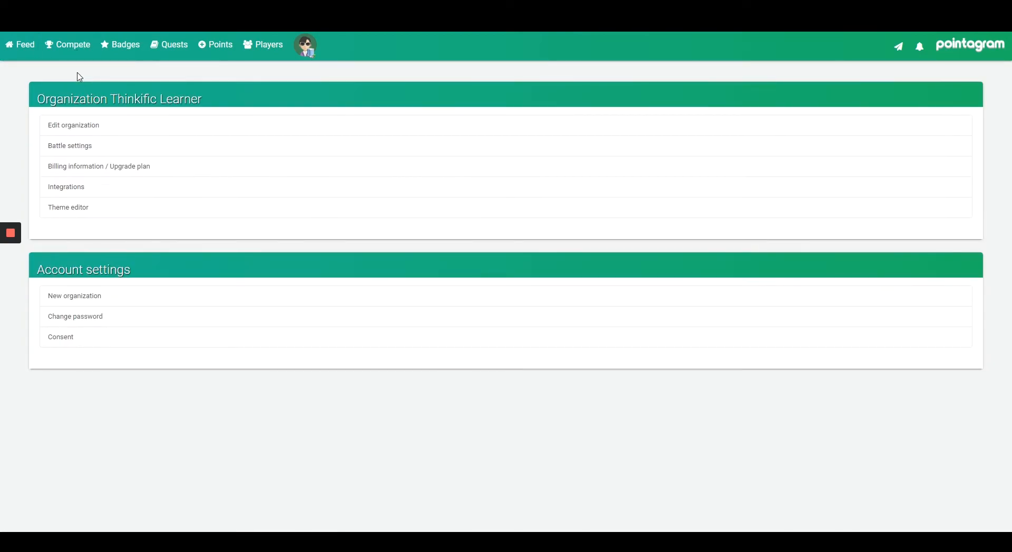
click(66, 186)
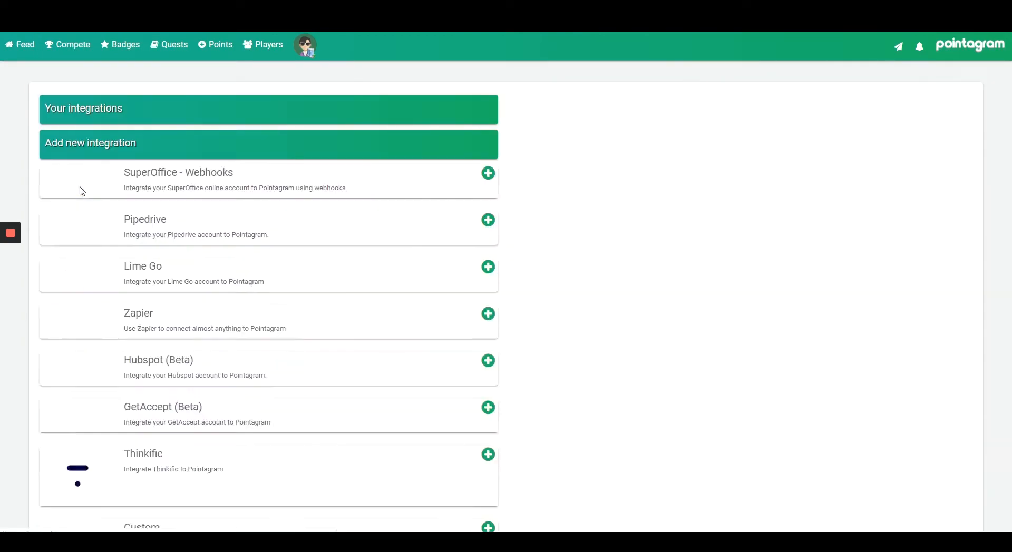
scroll(down, 3)
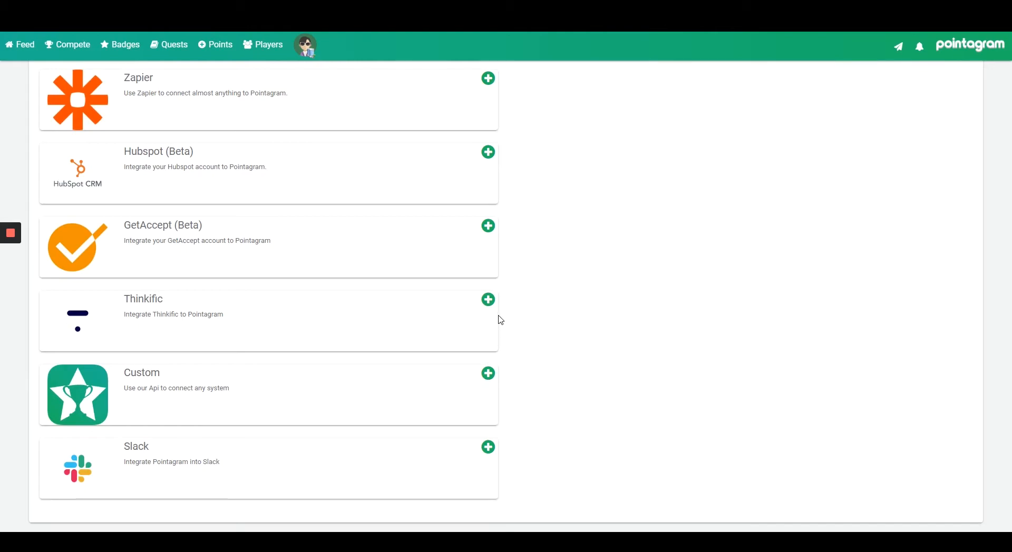
click(488, 299)
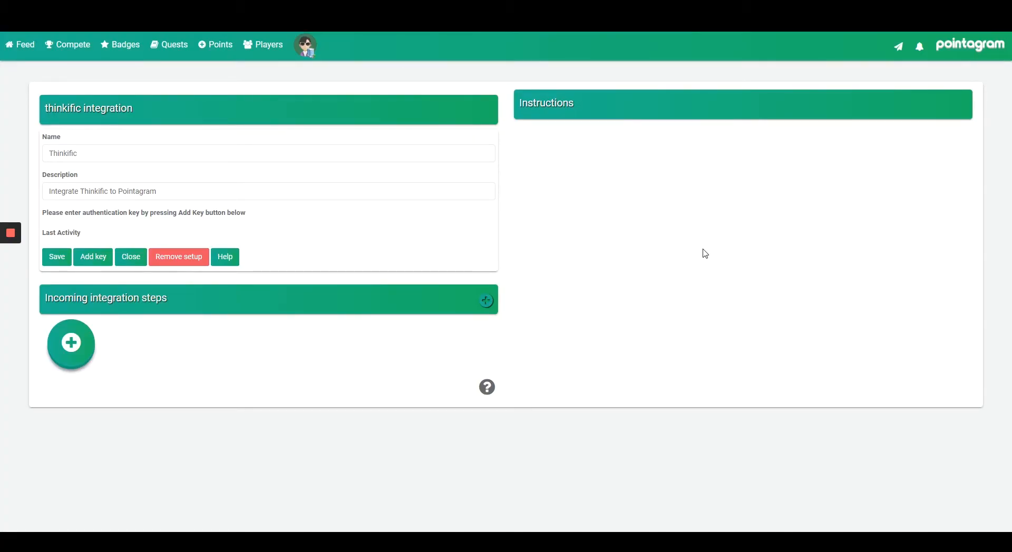
click(92, 257)
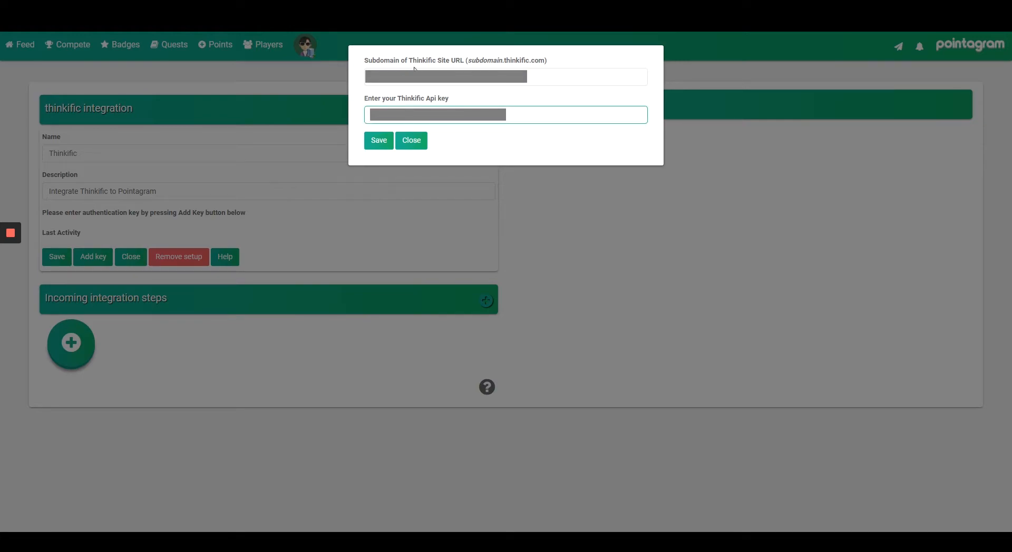
Enter the Thinkific site subdomain and API key and save them.
click(505, 76)
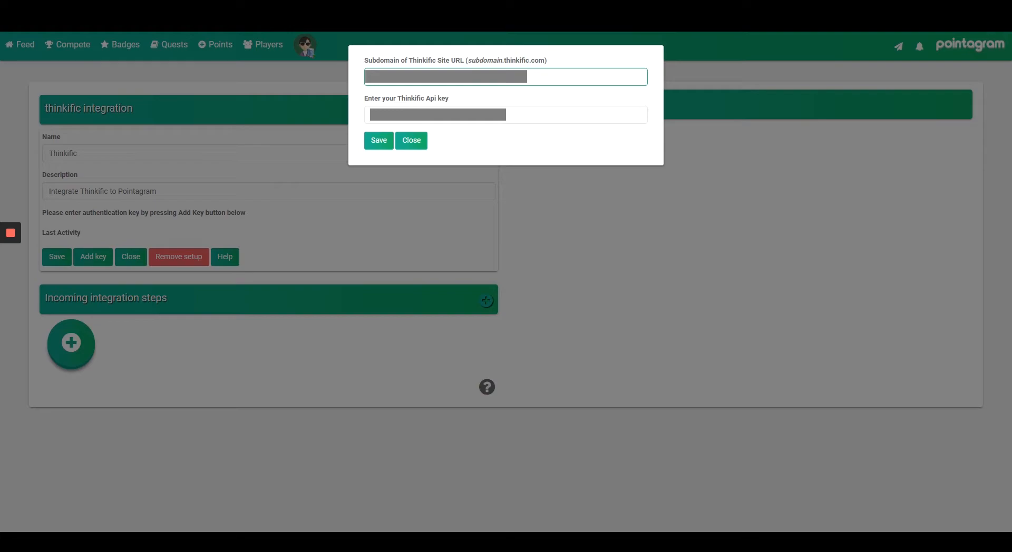
click(379, 141)
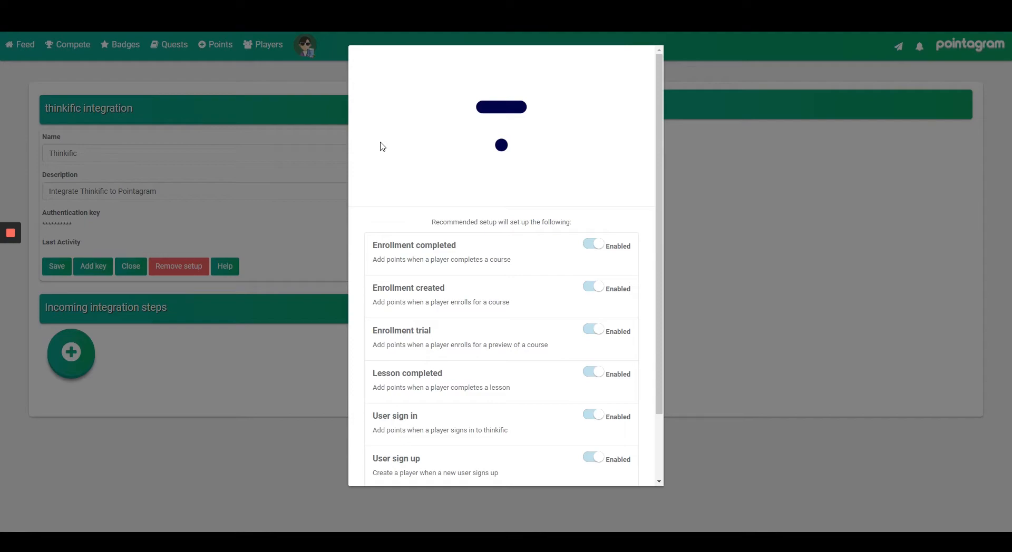
mouse_move(512, 159)
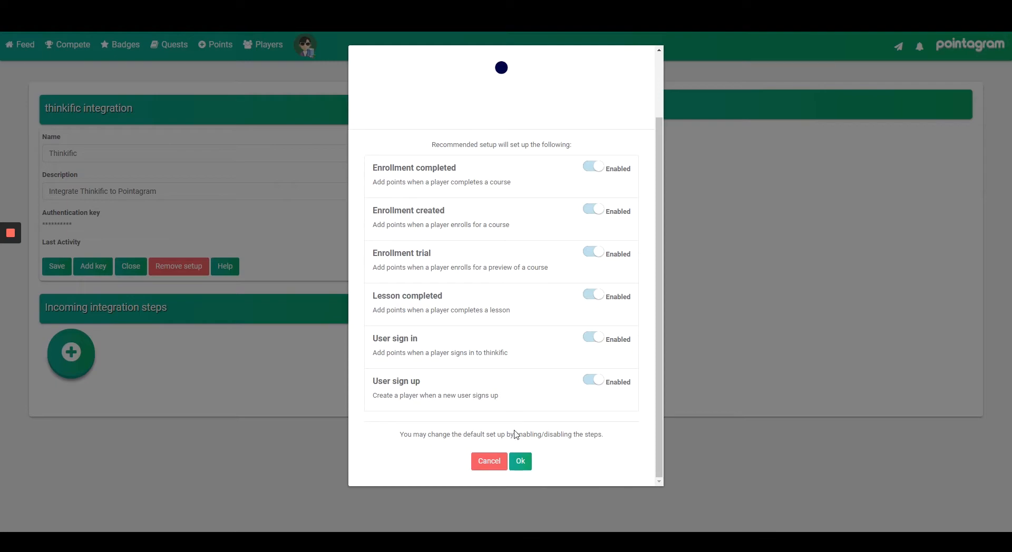
Accept the recommended setup and review the six enabled incoming steps, e.g. Enrollment completed.
click(519, 460)
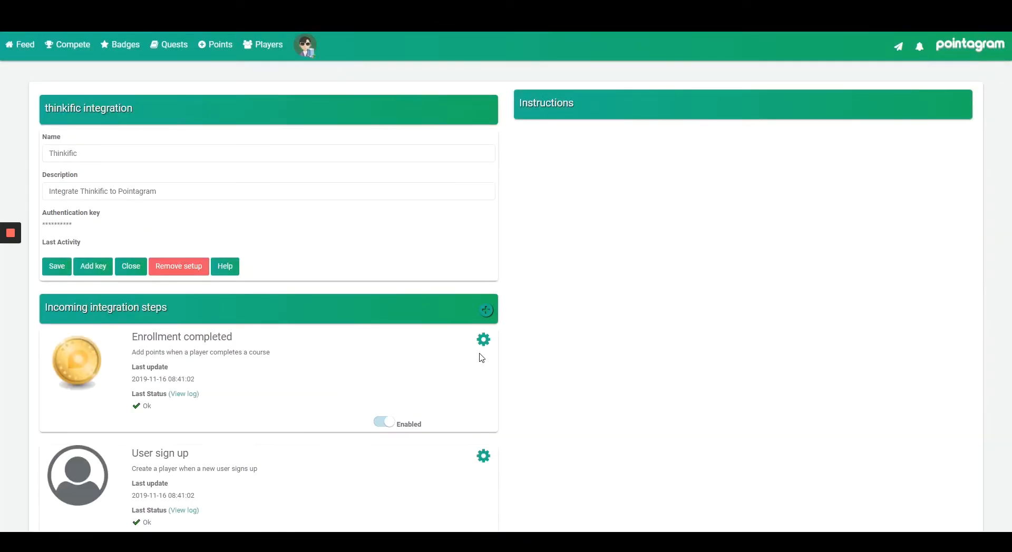
scroll(down, 3)
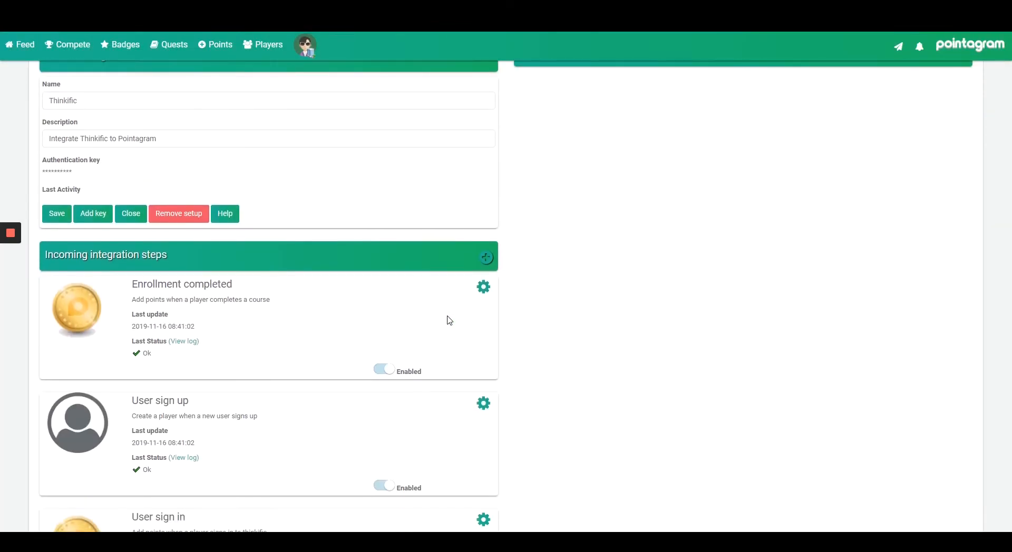
scroll(down, 3)
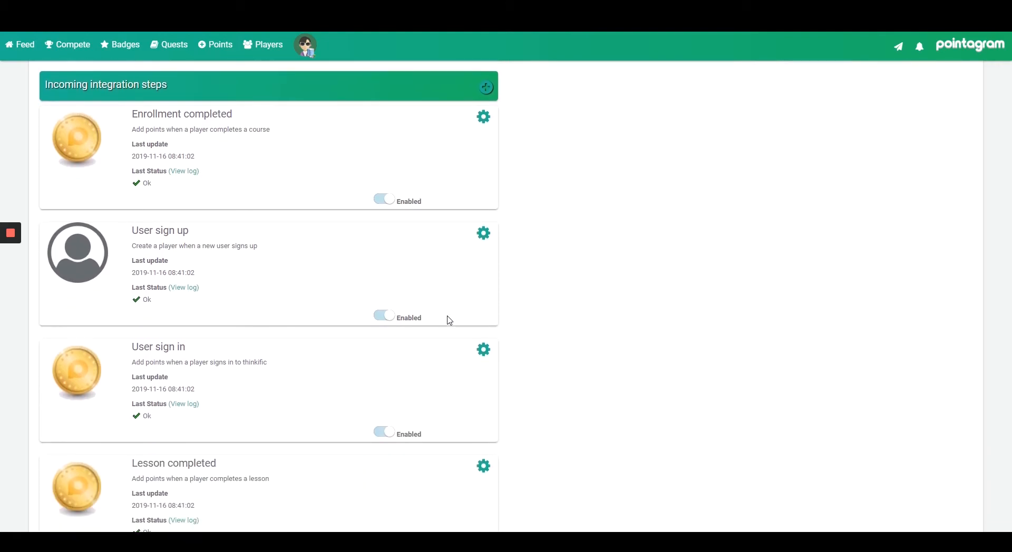
scroll(down, 3)
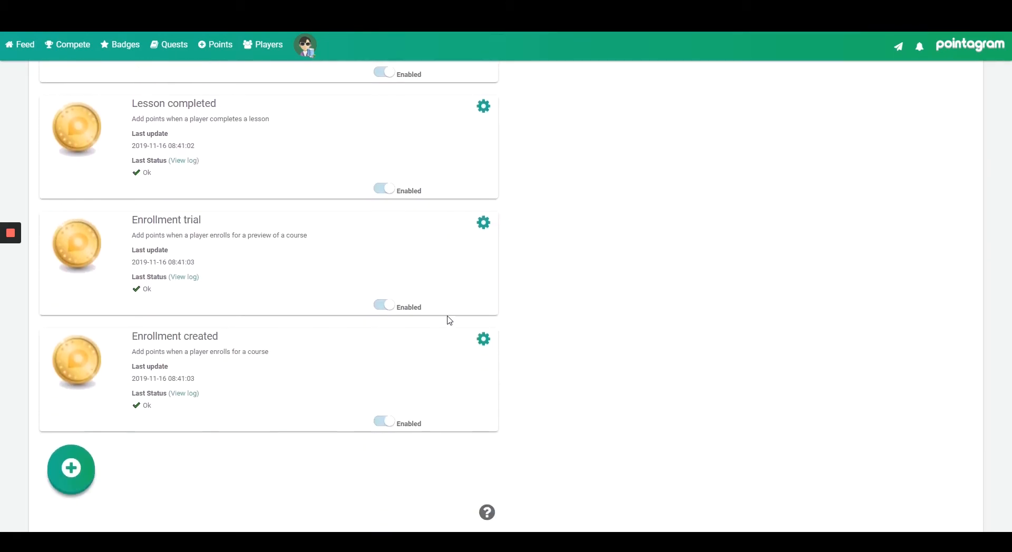
scroll(up, 3)
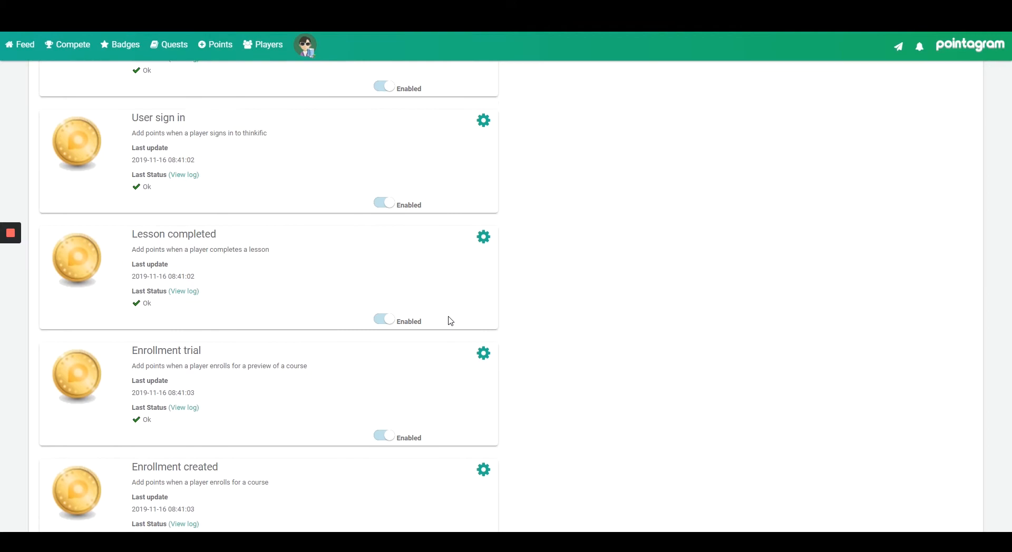
scroll(up, 3)
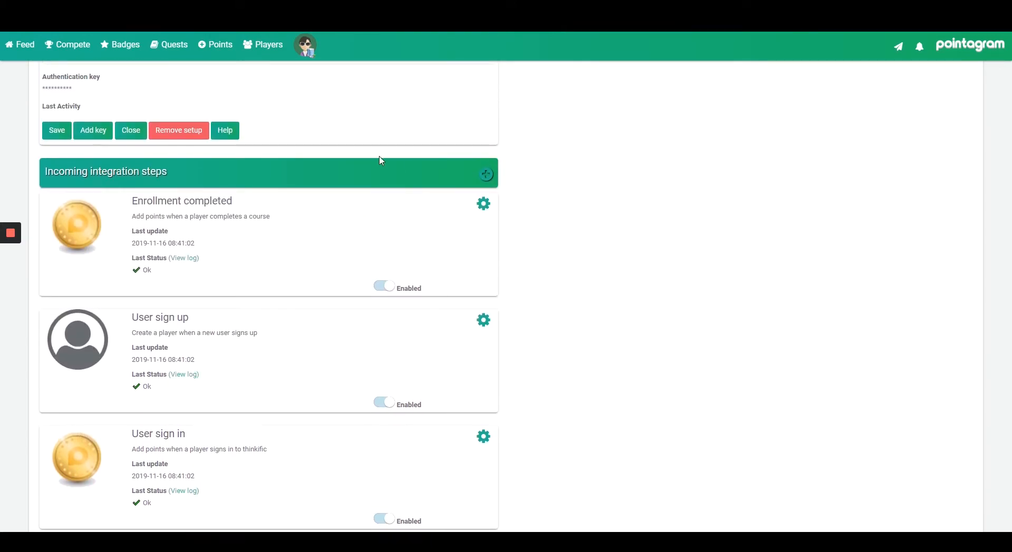
mouse_move(311, 113)
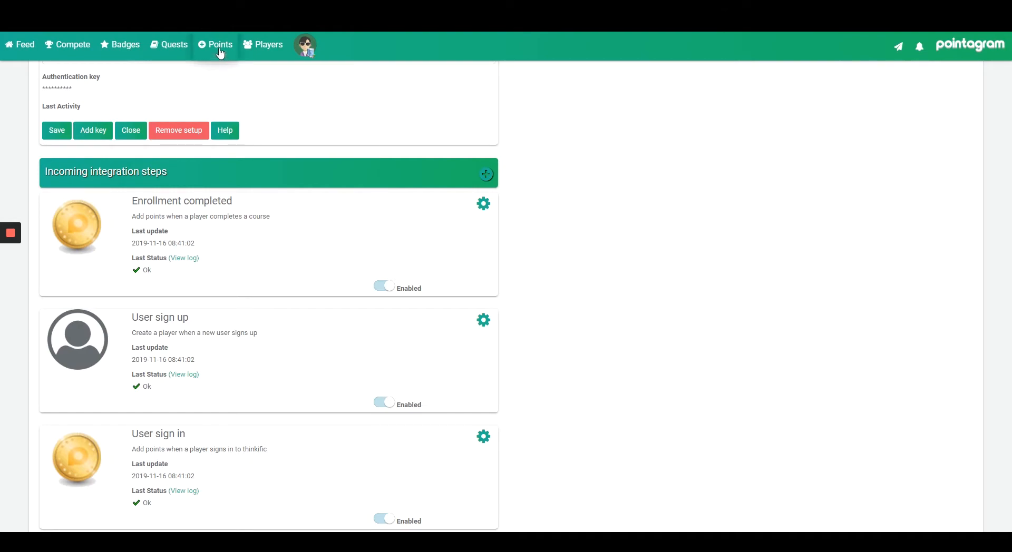
Go to Points to see the Course progress, User signin and Lessons completed cards.
click(220, 44)
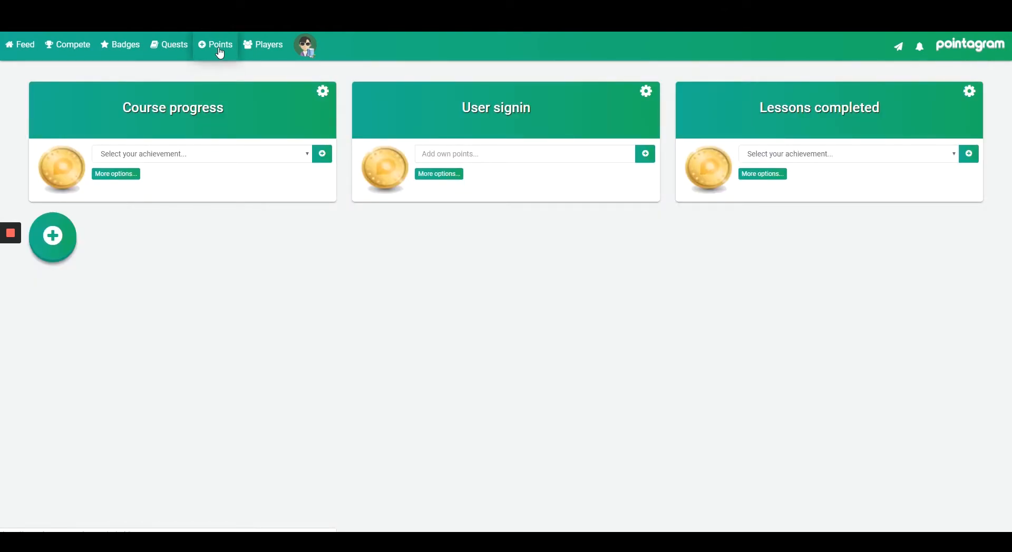
mouse_move(310, 154)
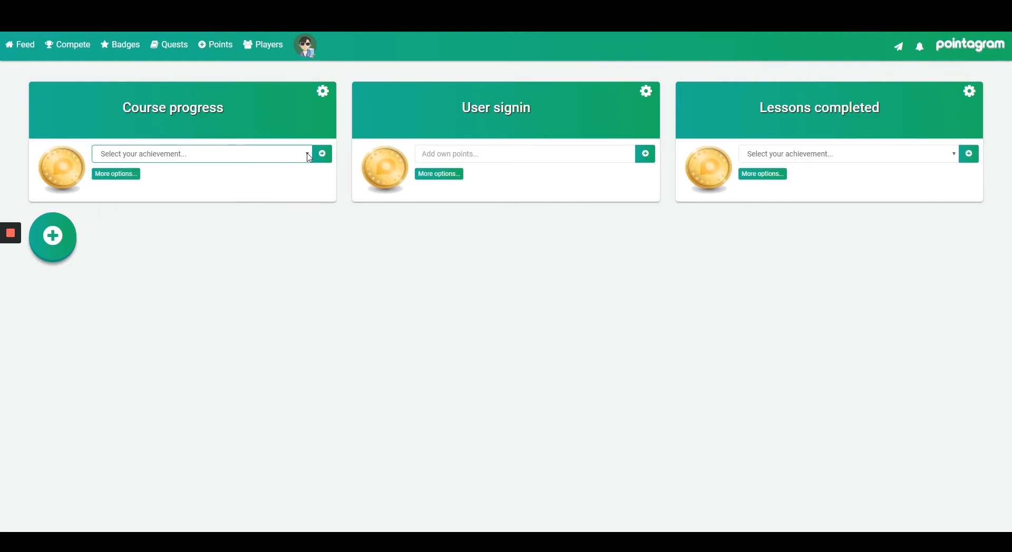
mouse_move(316, 106)
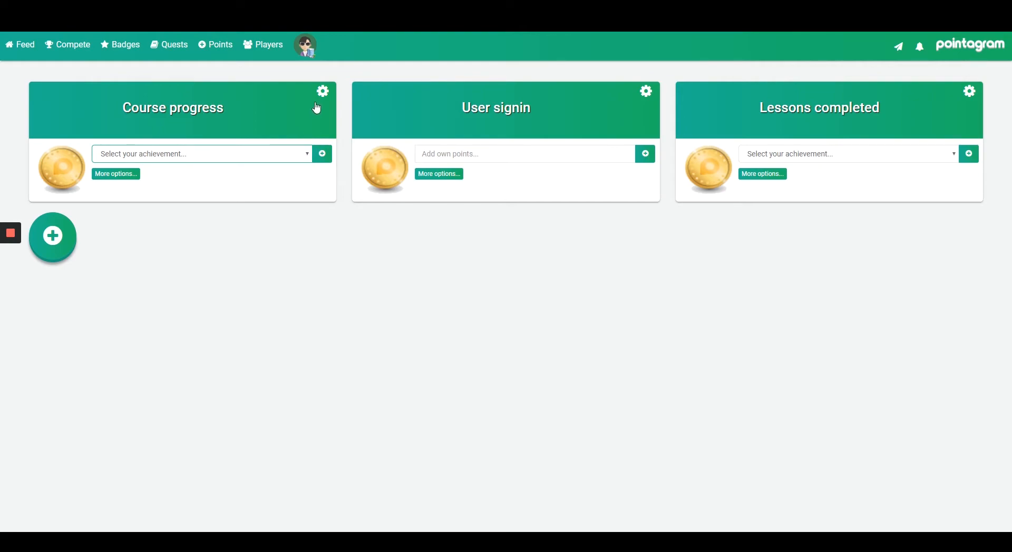
mouse_move(883, 134)
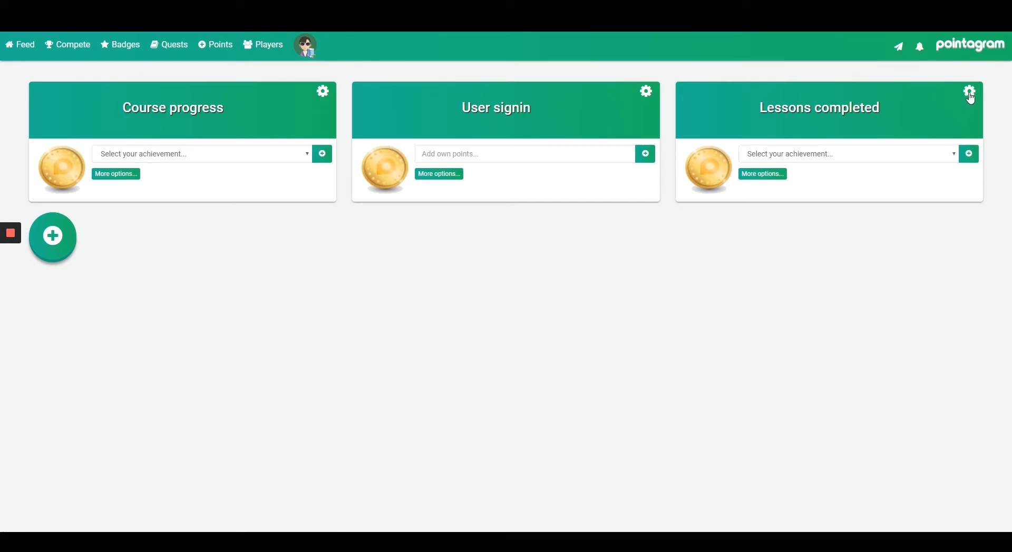
Open the Lessons completed settings and edit the Quiz lesson point value.
click(969, 91)
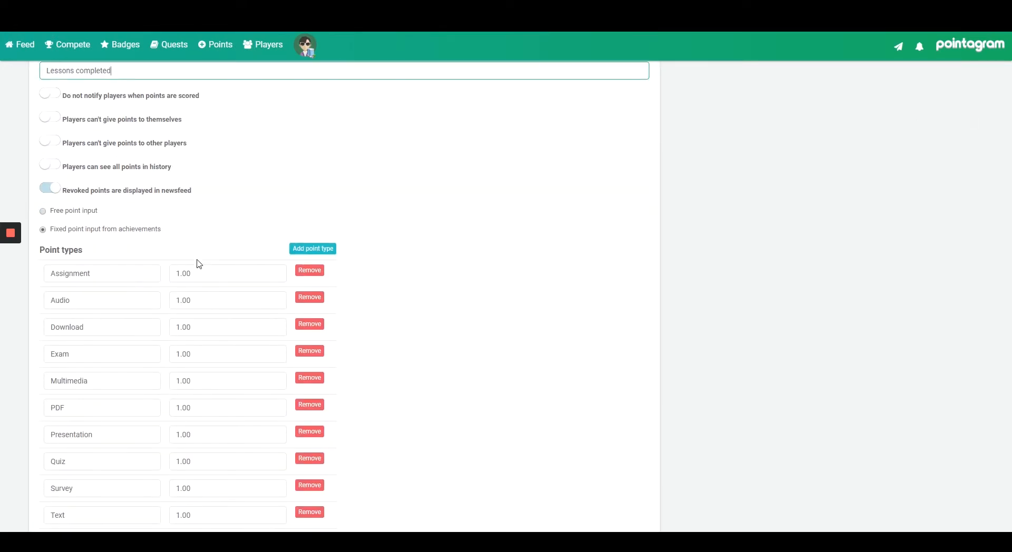
scroll(down, 3)
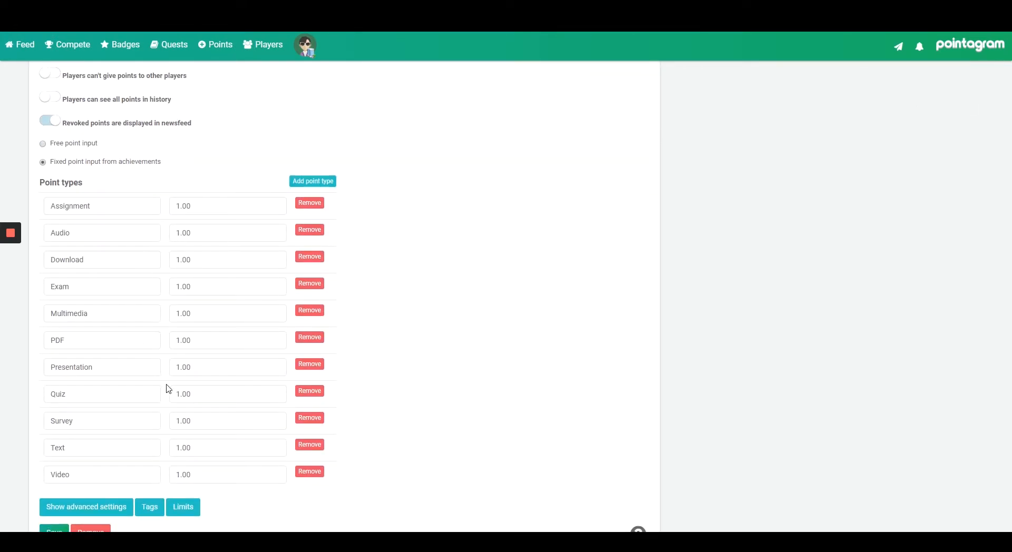
click(227, 394)
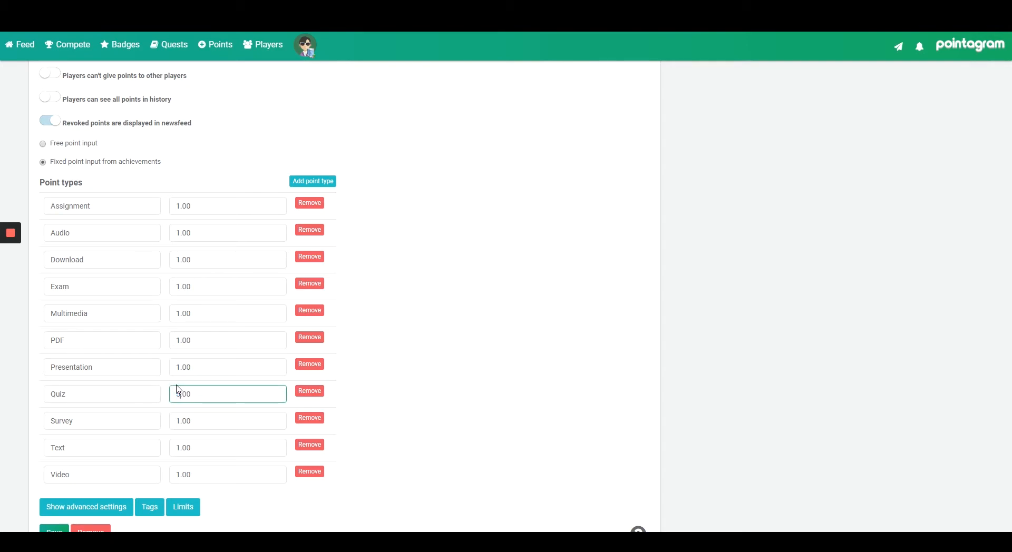
click(227, 287)
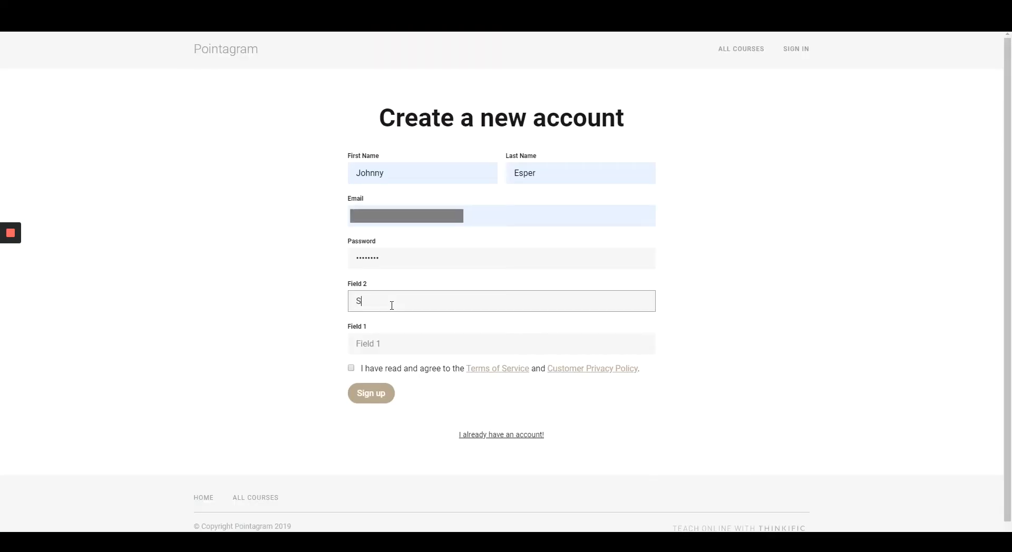
Enter 'State 1' in Field 2 of the Thinkific sign-up form.
text(tate)
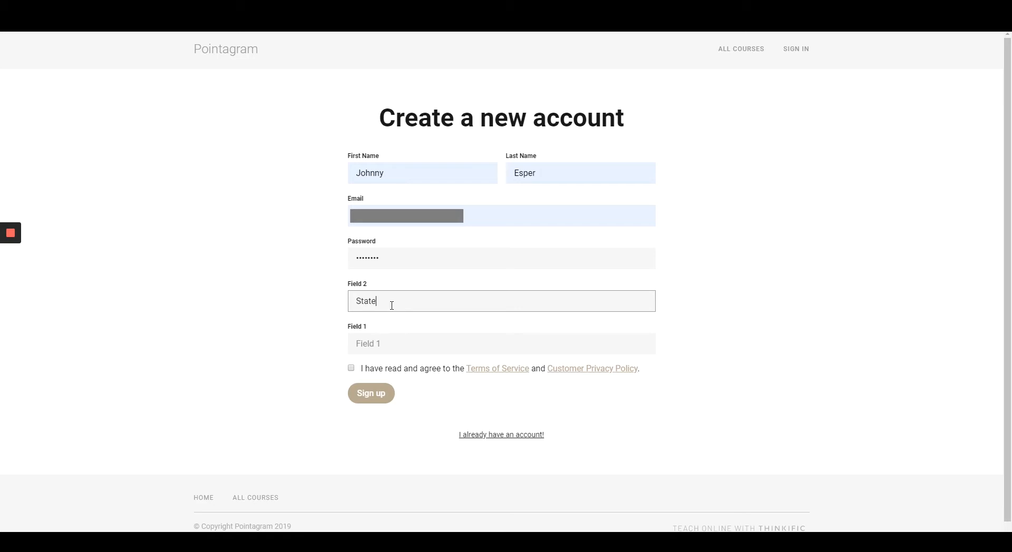
text(1)
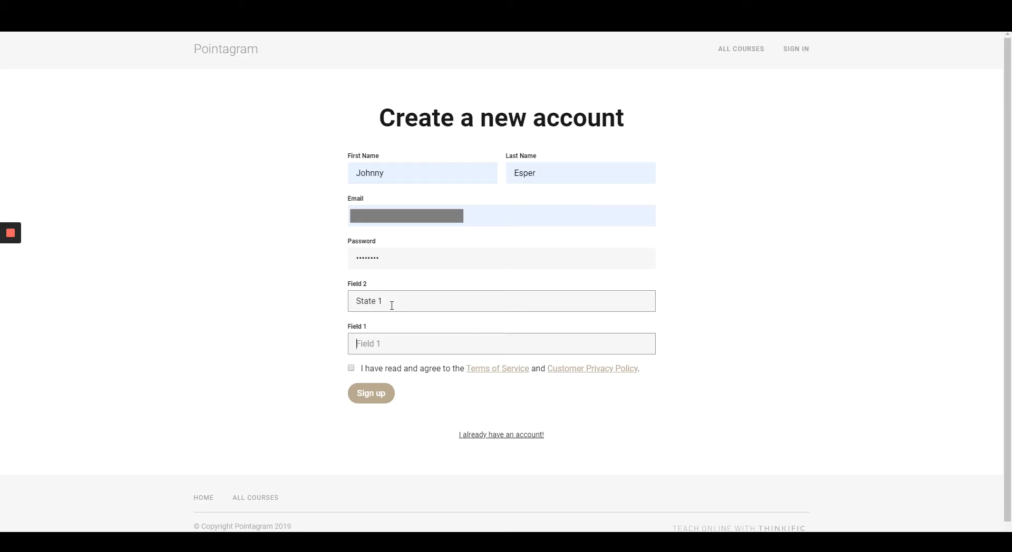
click(371, 393)
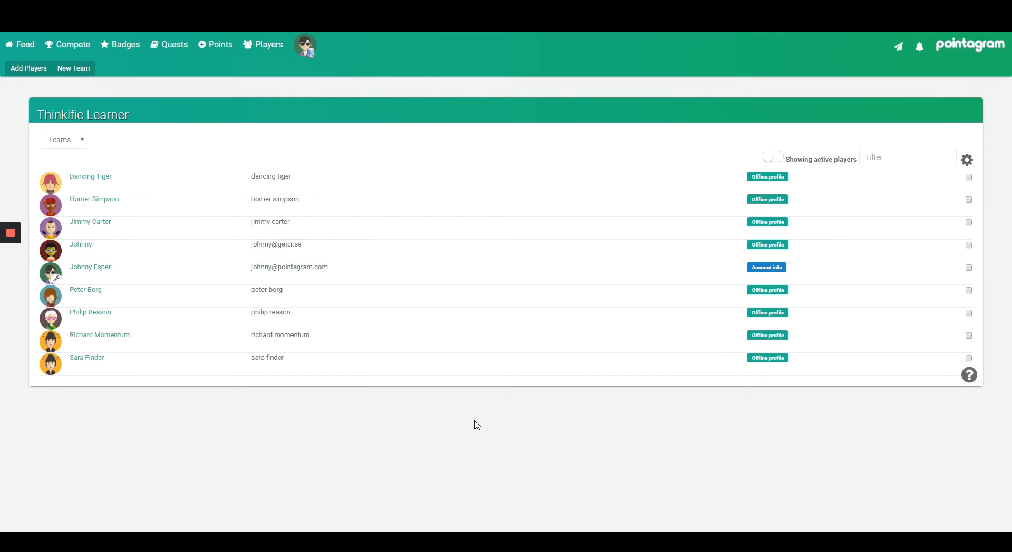
Open Compete to pick a new competition type such as Leaderboard or Head To Head.
click(73, 44)
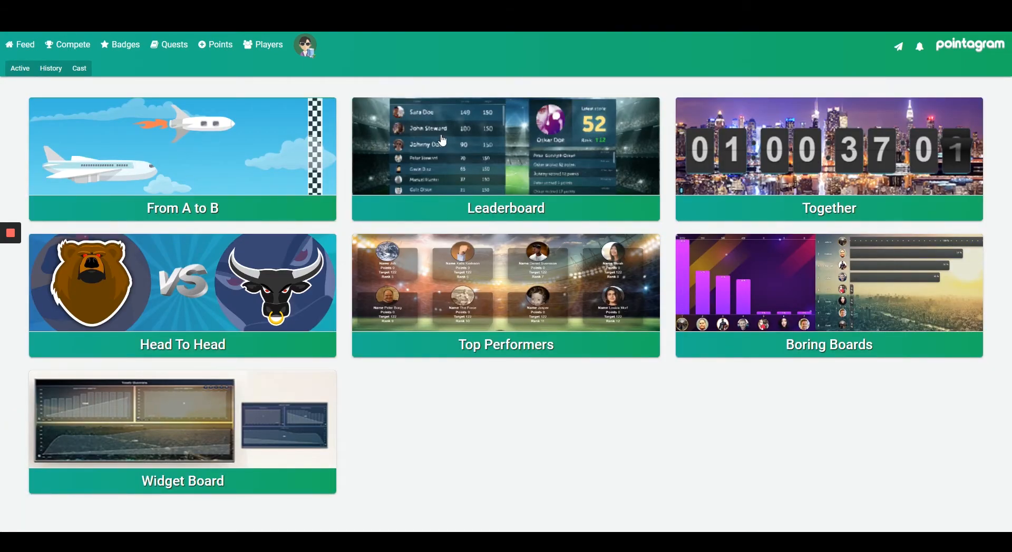
Choose the Leaderboard competition type and name it Monthly Learners.
click(504, 158)
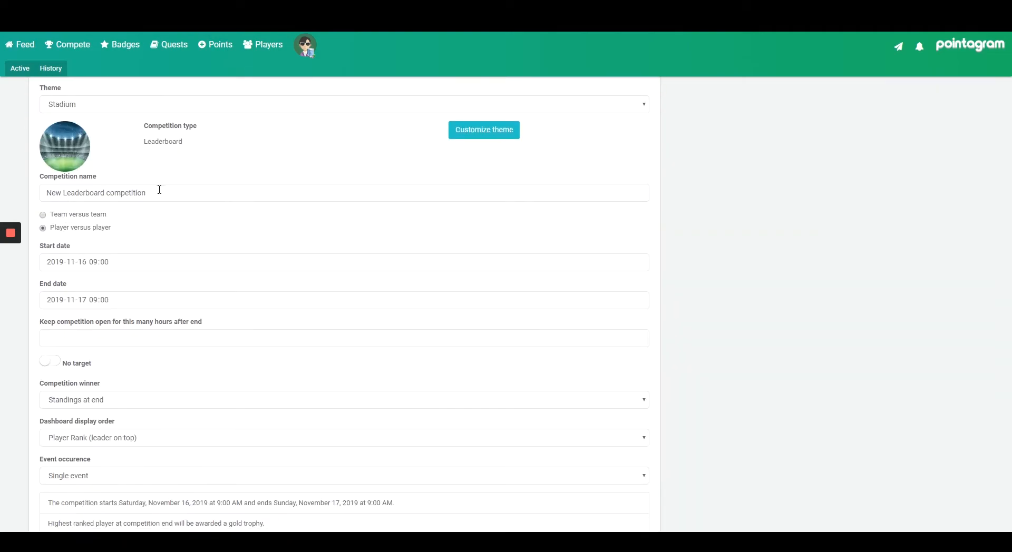
text(Monthly Learners)
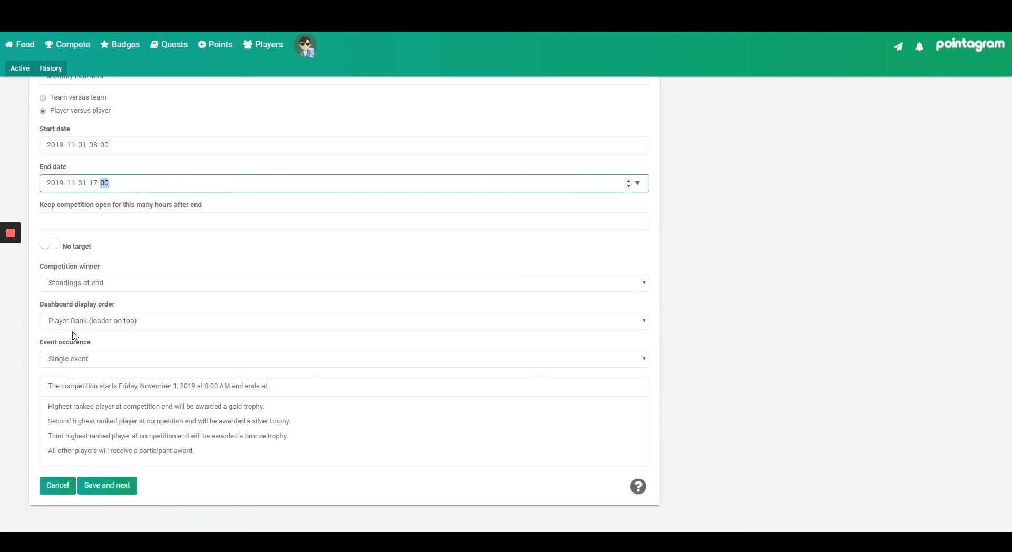
Replace Course progress with Lessons completed as the score series, reviewing its point rules.
click(106, 485)
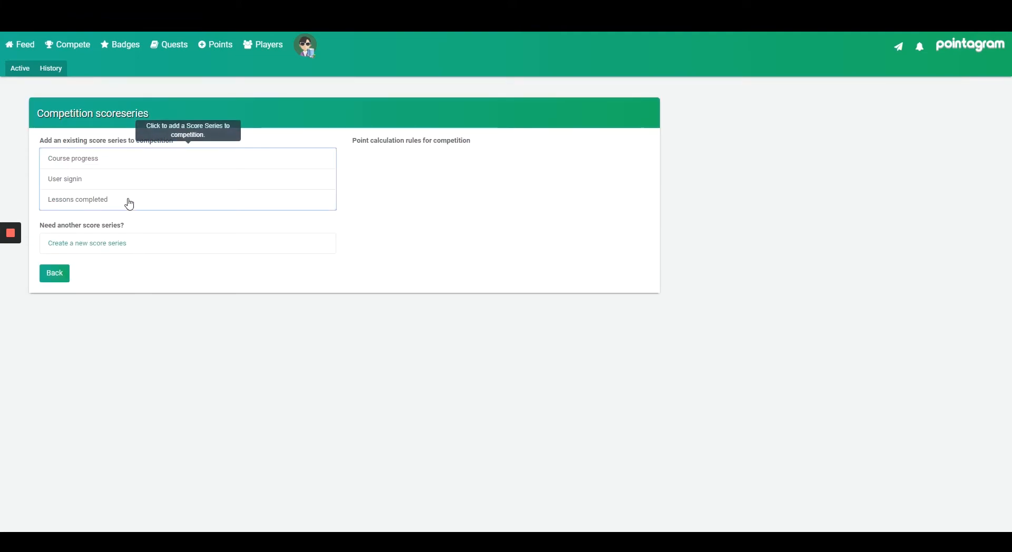
mouse_move(97, 210)
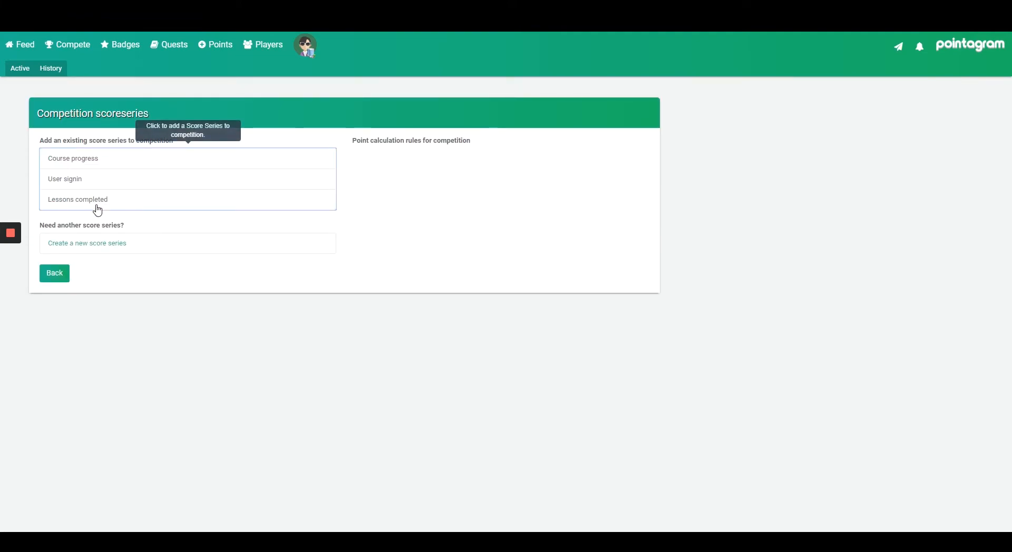
mouse_move(128, 161)
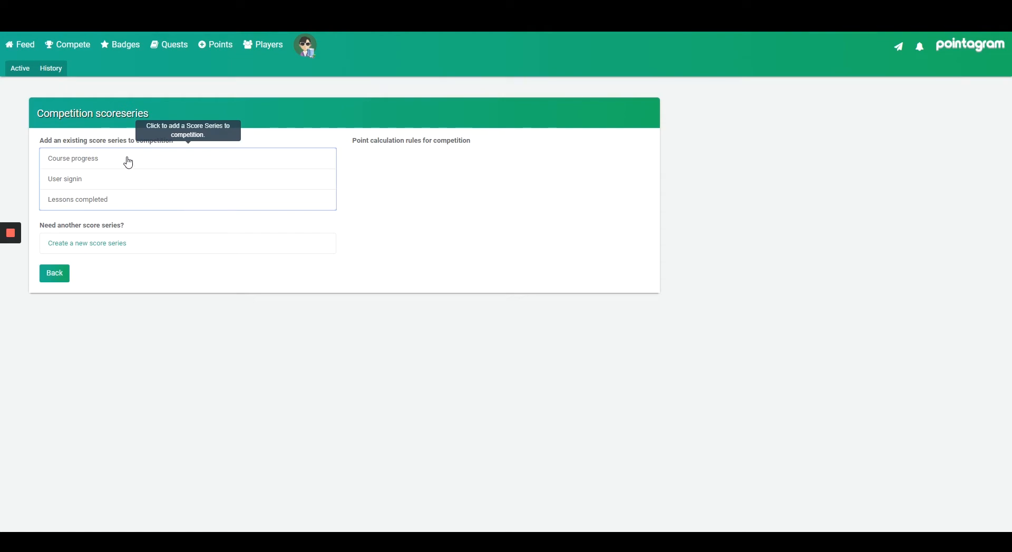
click(73, 158)
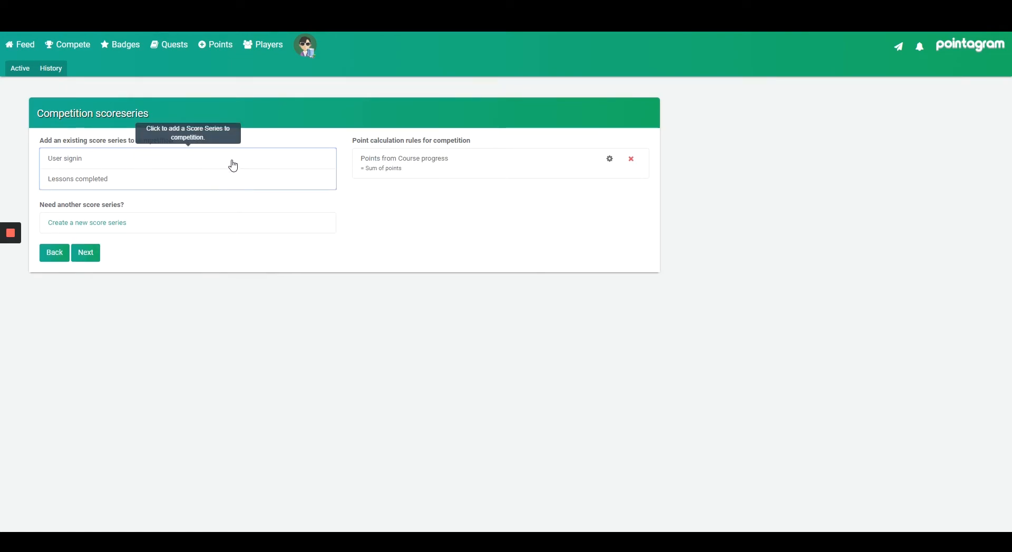
click(630, 159)
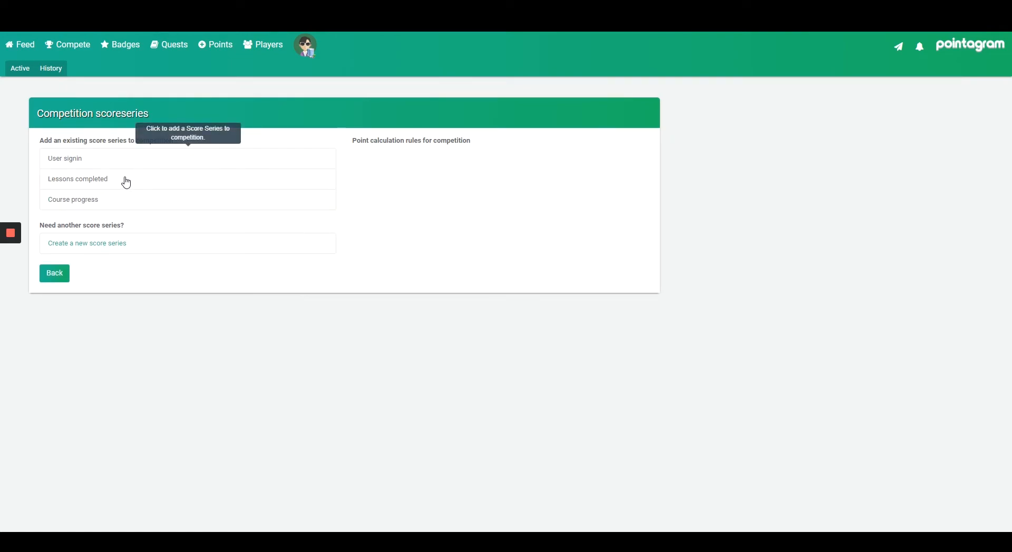
click(77, 179)
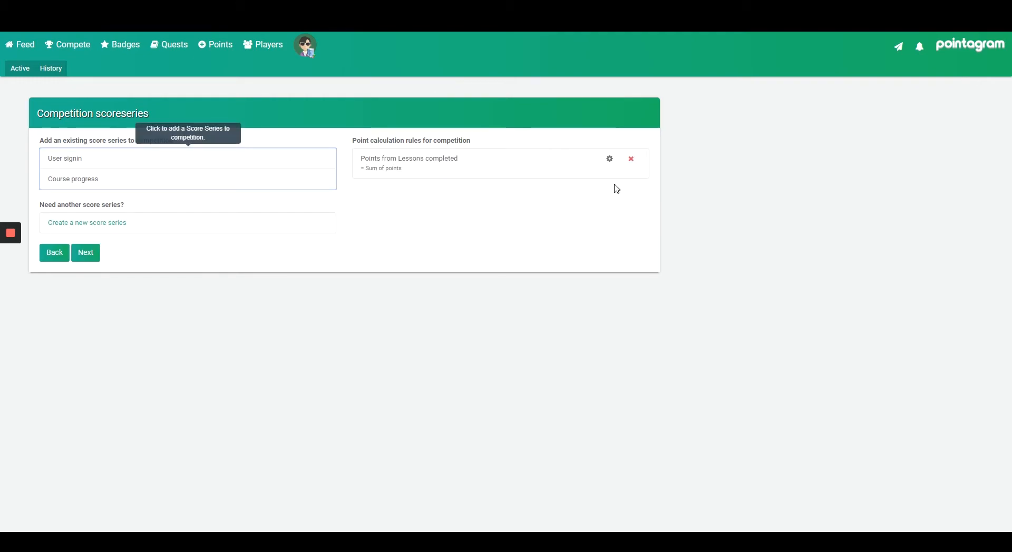
mouse_move(608, 159)
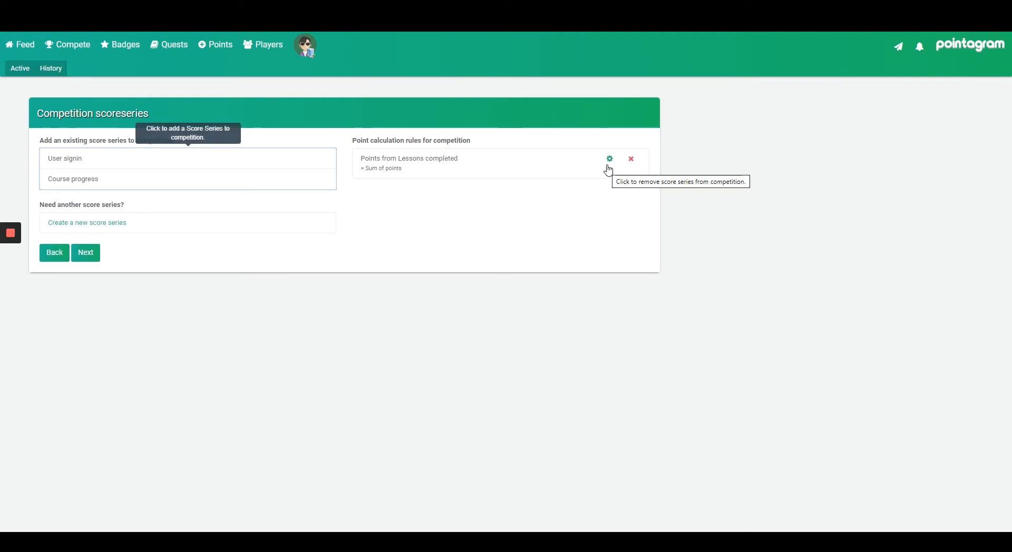
mouse_move(607, 162)
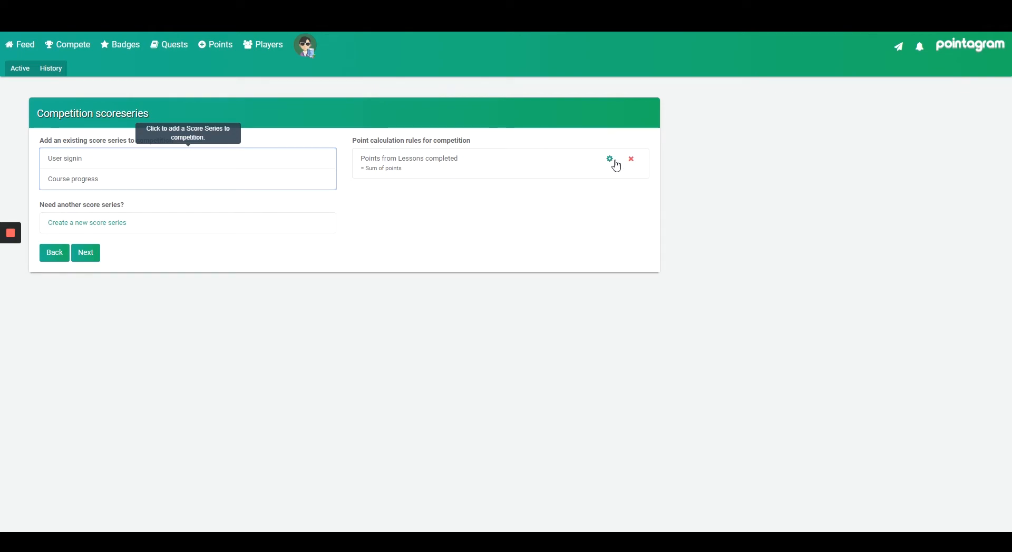
click(608, 159)
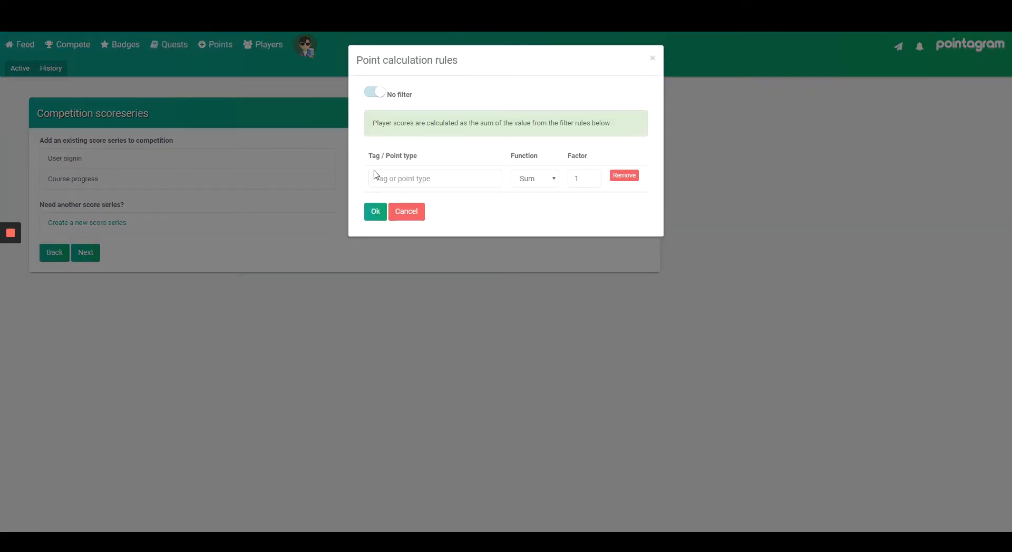
click(432, 179)
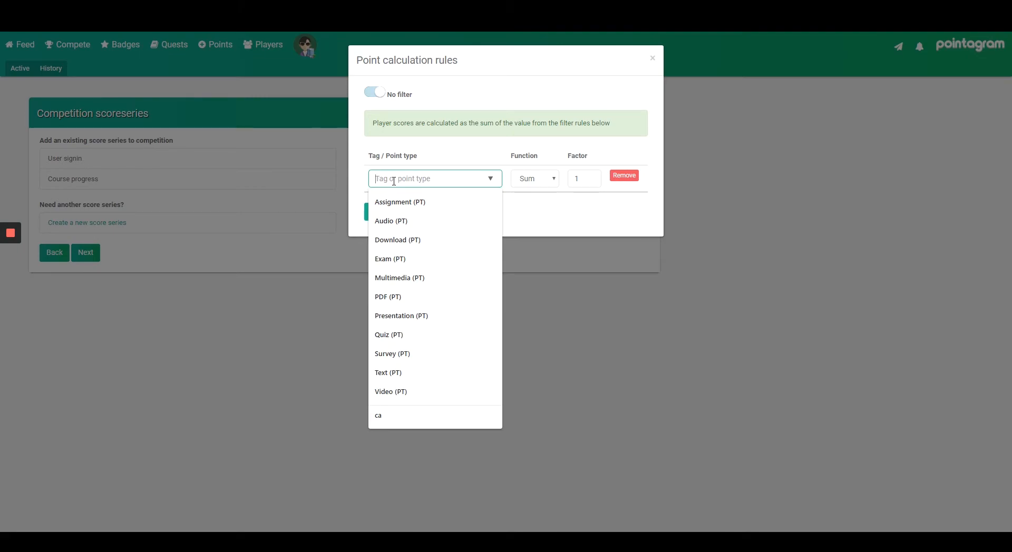
click(651, 58)
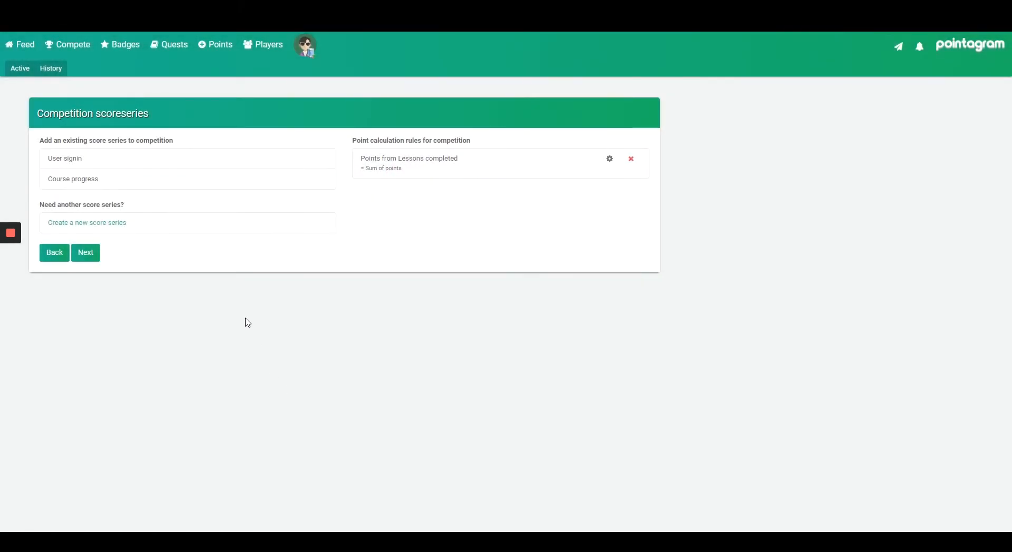
click(84, 252)
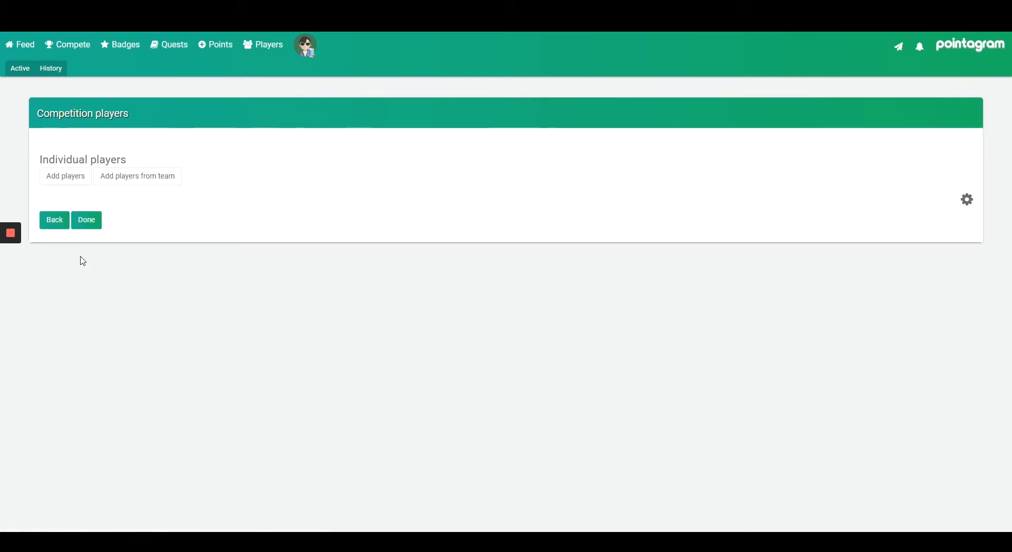
mouse_move(65, 181)
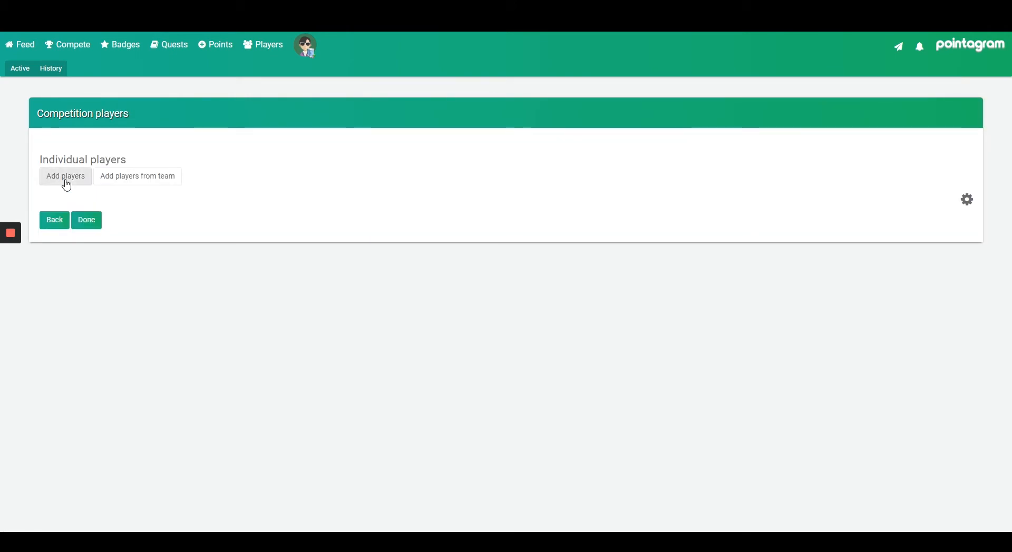
click(66, 176)
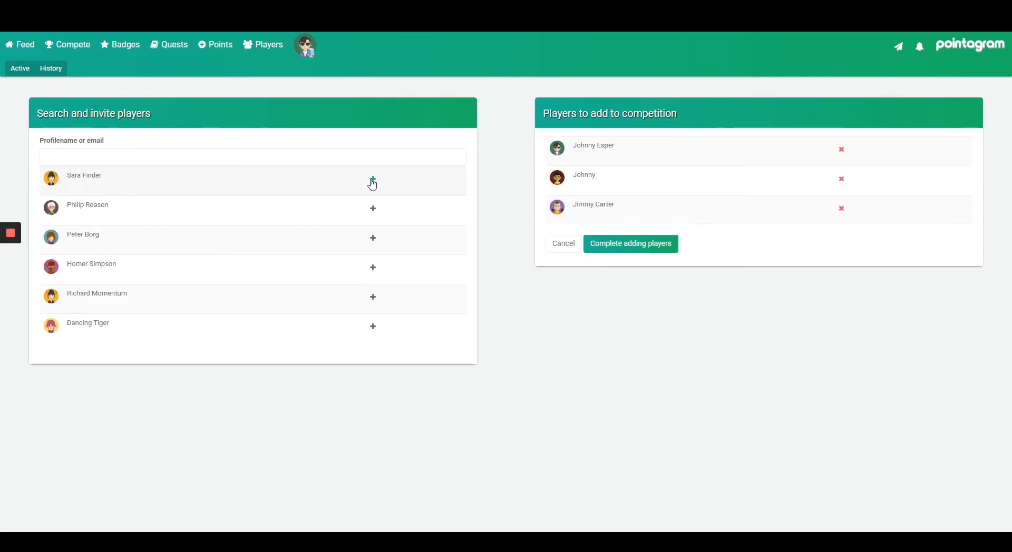
click(372, 179)
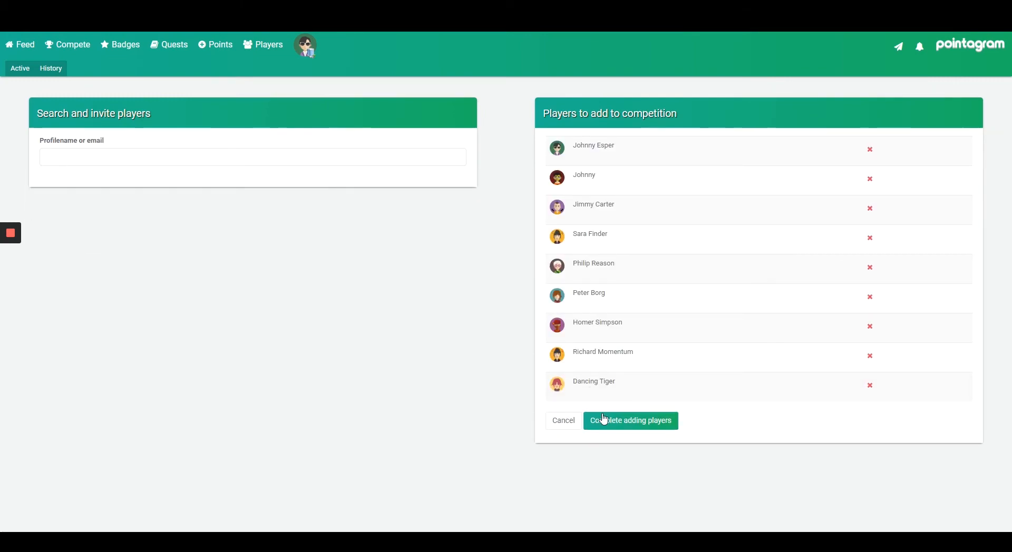
click(630, 420)
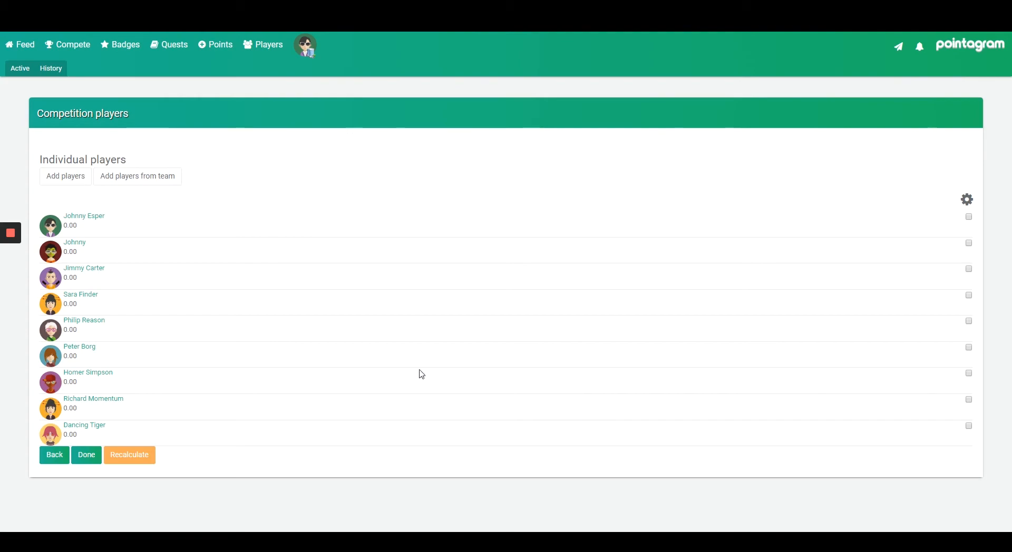
click(86, 454)
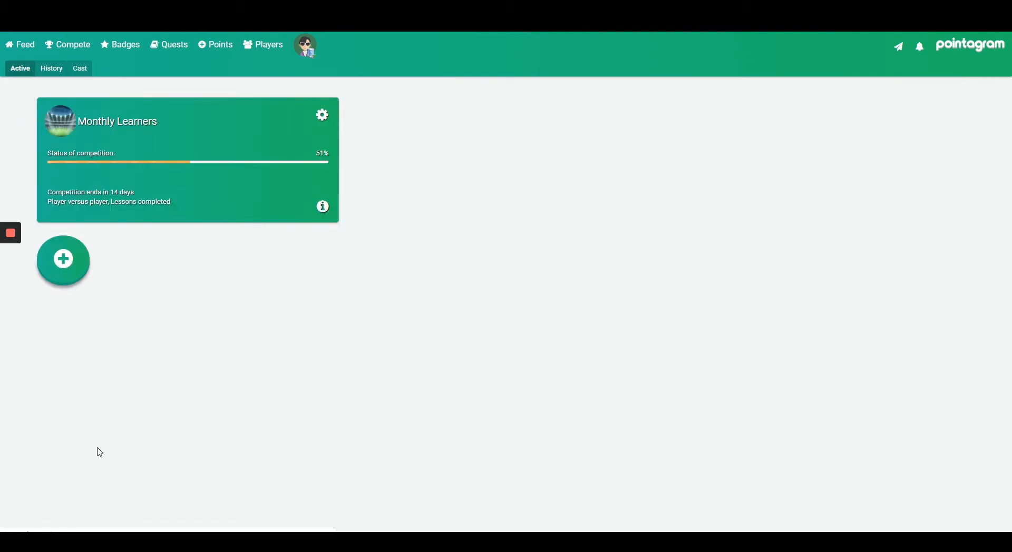
mouse_move(131, 74)
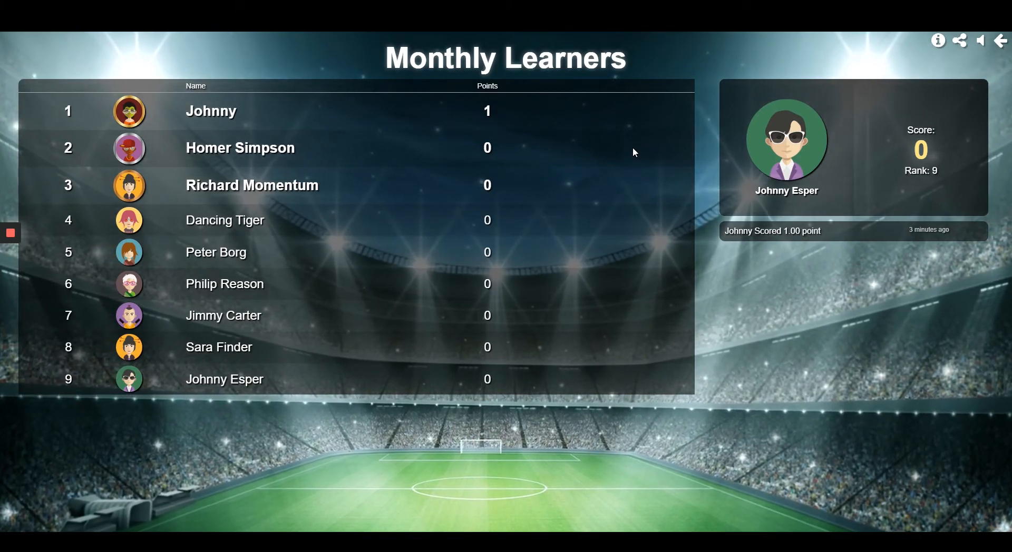
mouse_move(1002, 40)
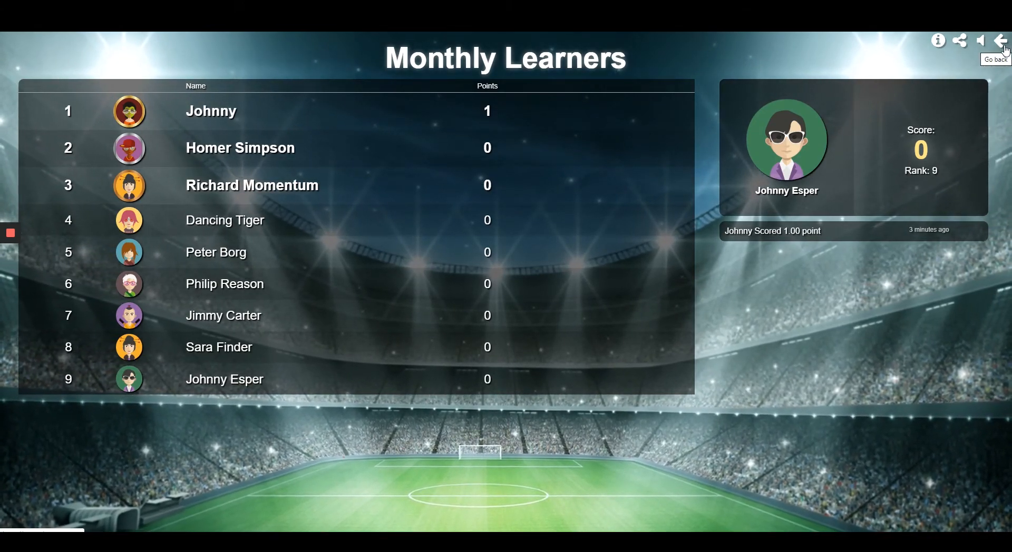
Exit the Monthly Learners TV leaderboard, where Johnny leads with one point.
click(1002, 40)
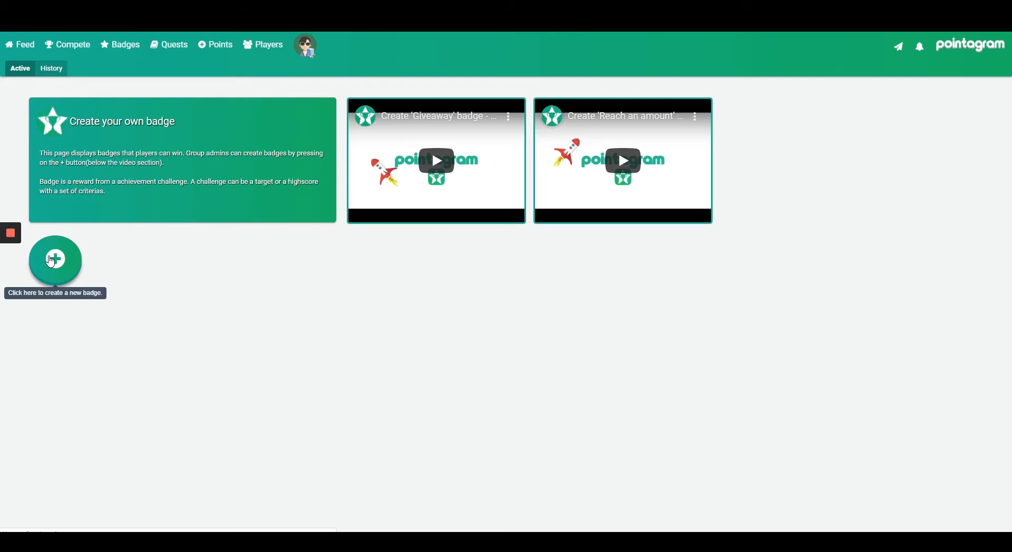
Save a reach-an-amount badge '10 Weekly Lessons' requiring 10 Lessons completed points per week.
click(54, 260)
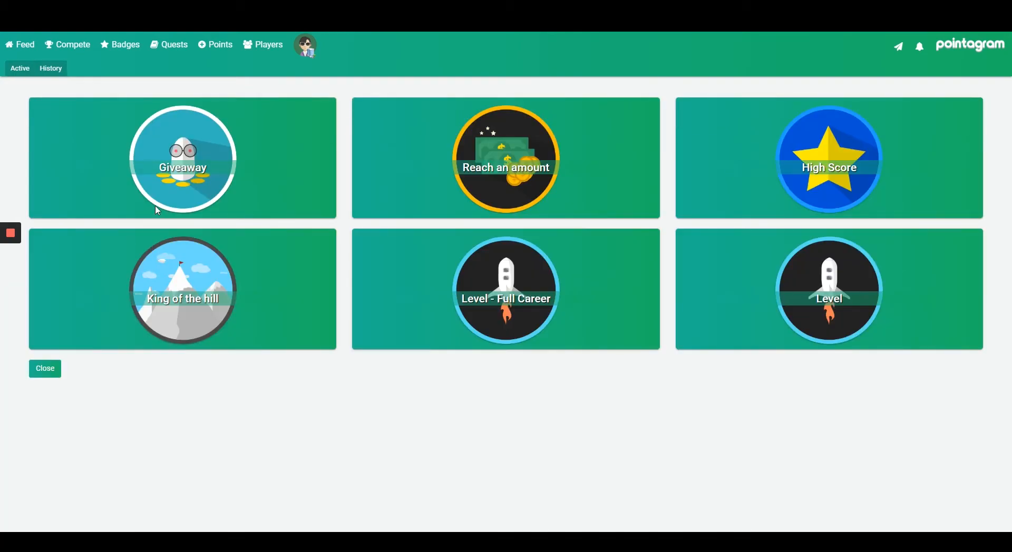
click(506, 157)
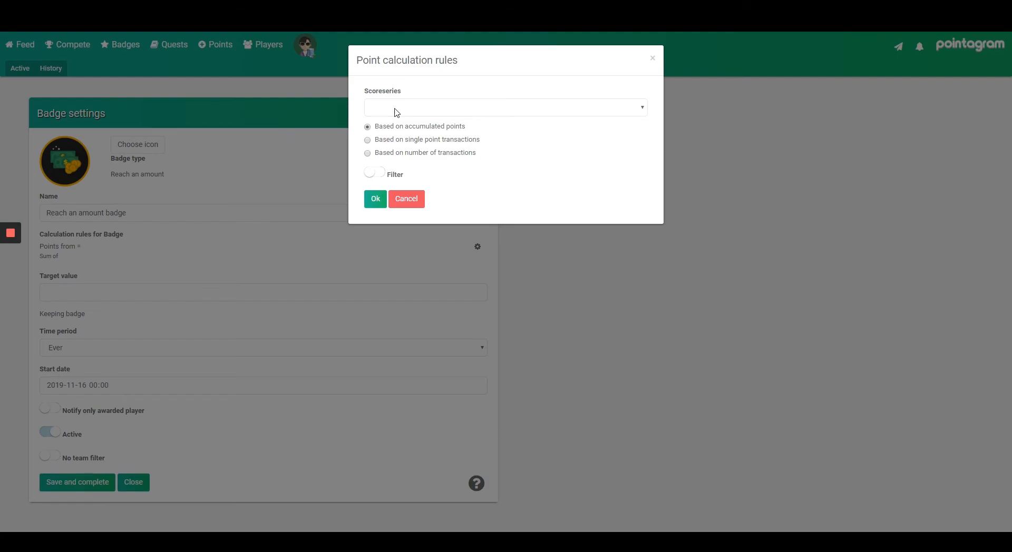
click(505, 106)
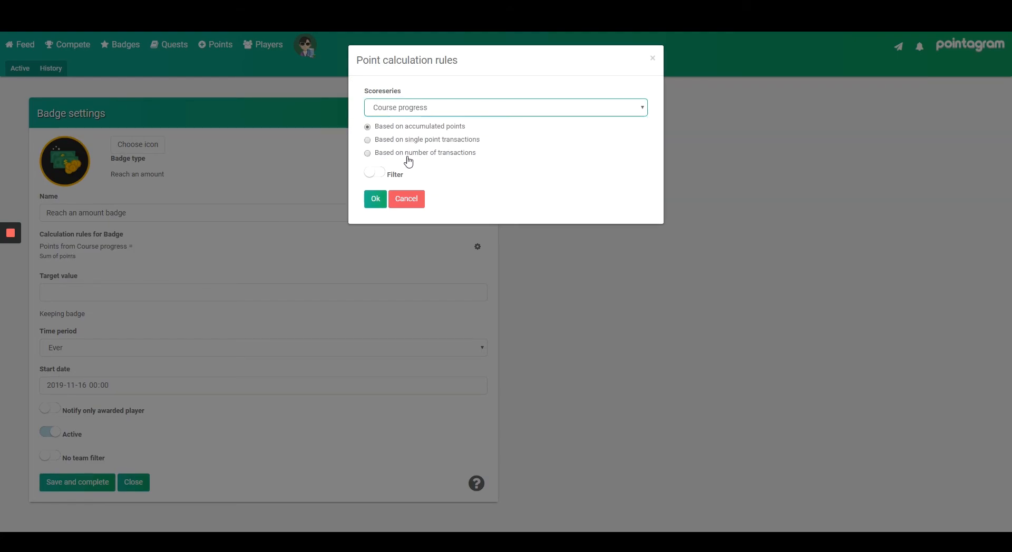
click(375, 198)
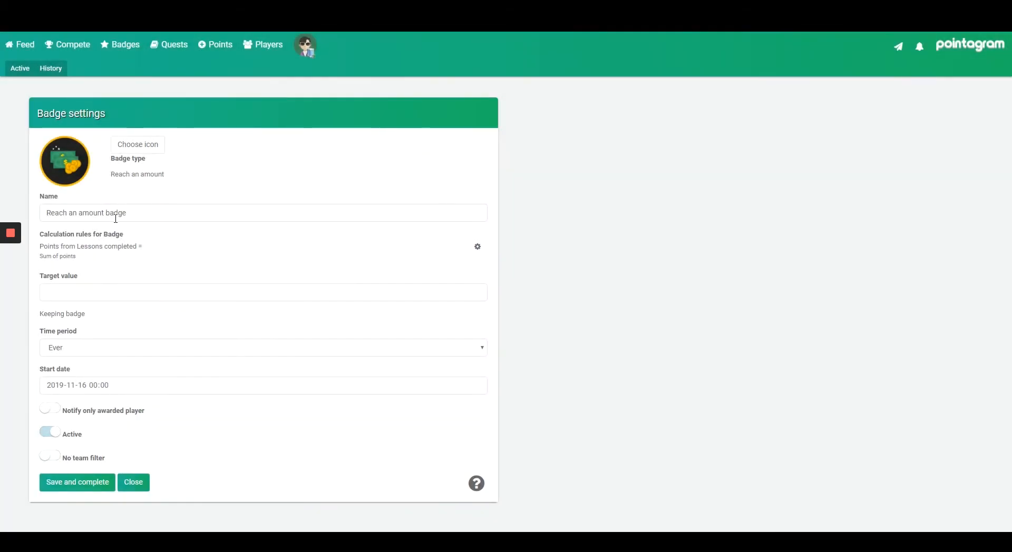
text(10 WE)
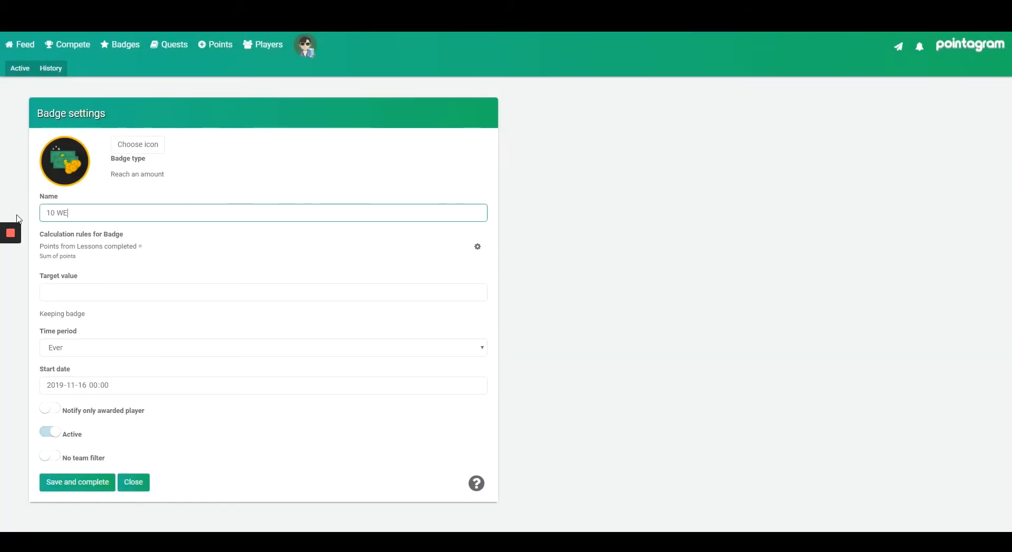
text(ekly Lessons)
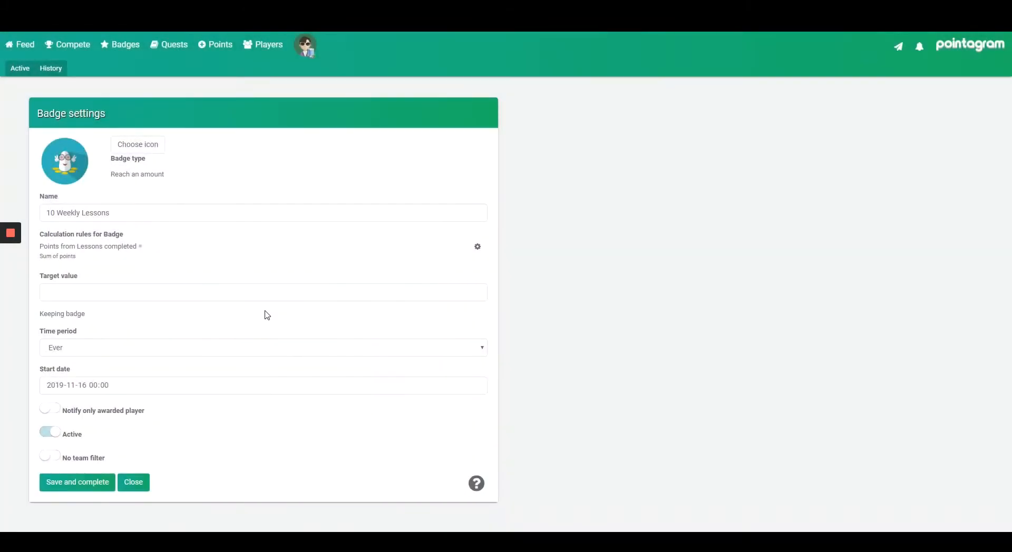
text(10)
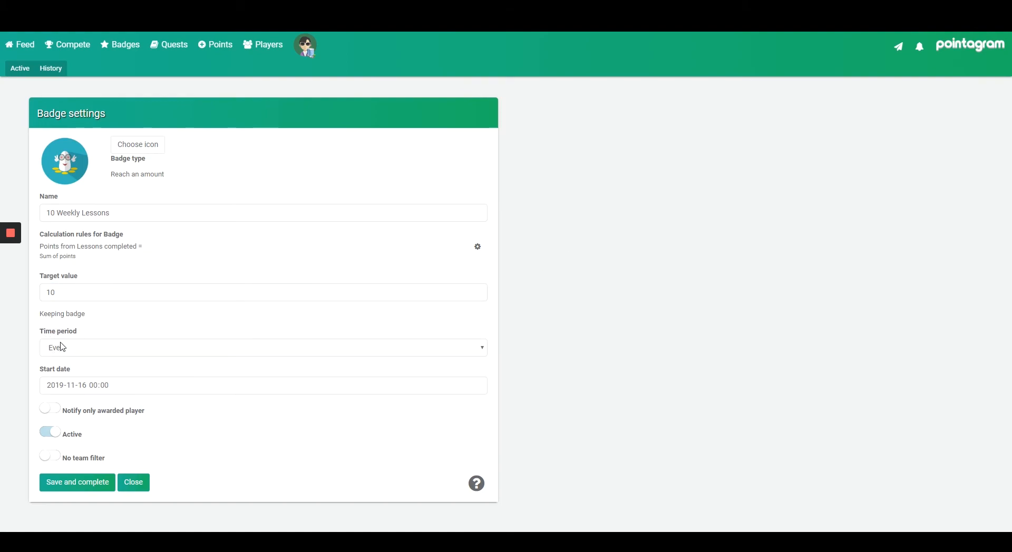
click(262, 348)
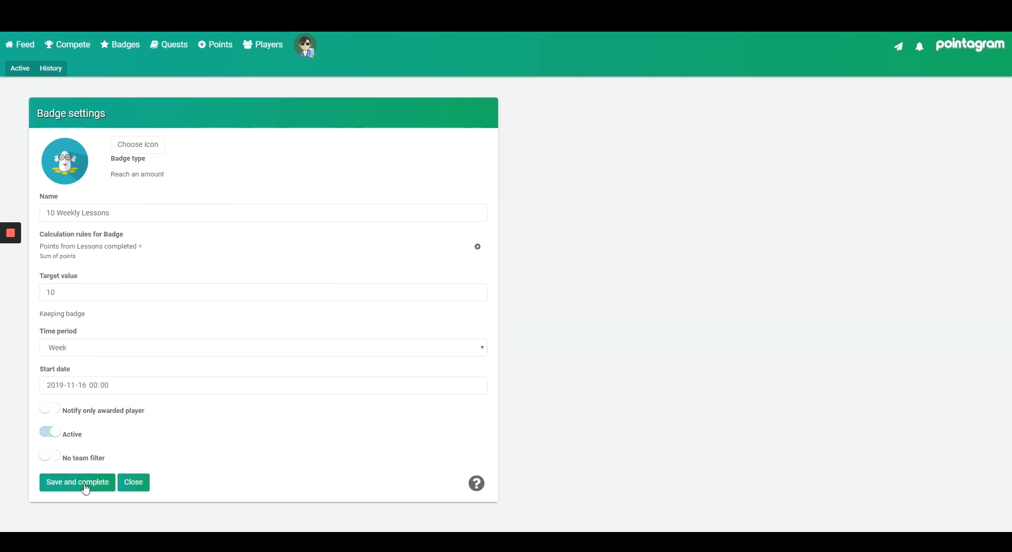
click(77, 482)
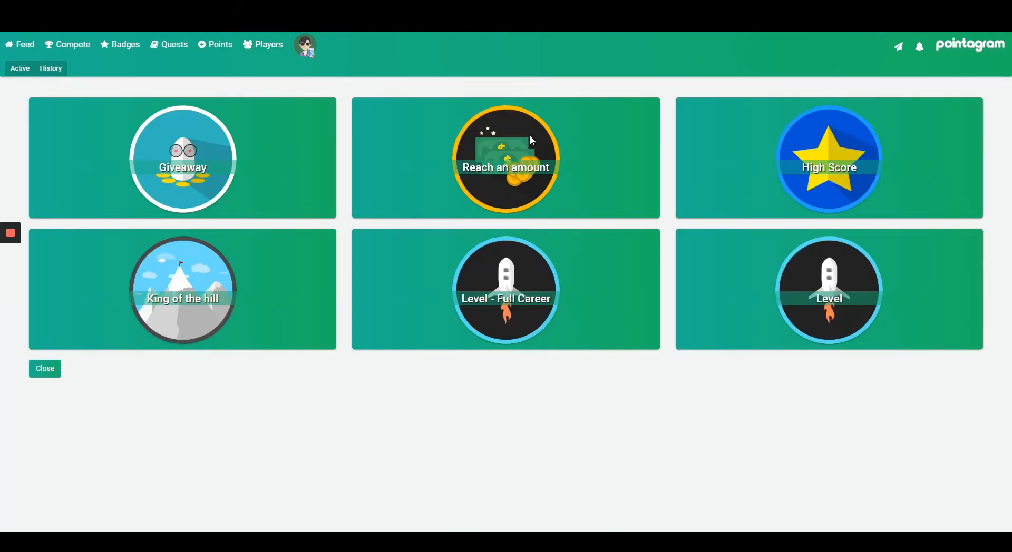
Build level badge 'Course Completion Levels' on Course progress, crown icon for Level 3, shown on profiles.
click(828, 289)
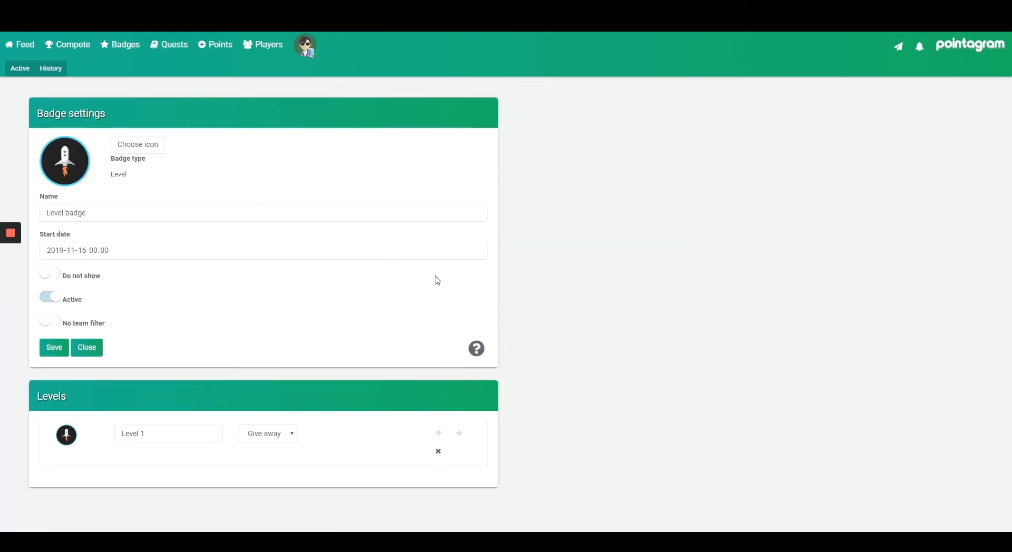
text(C)
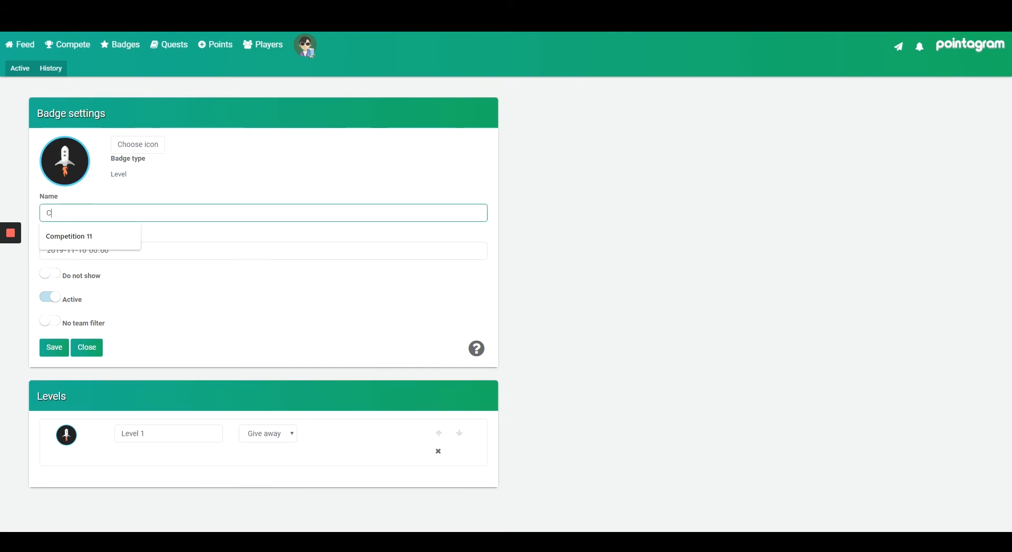
text(ourse Comp)
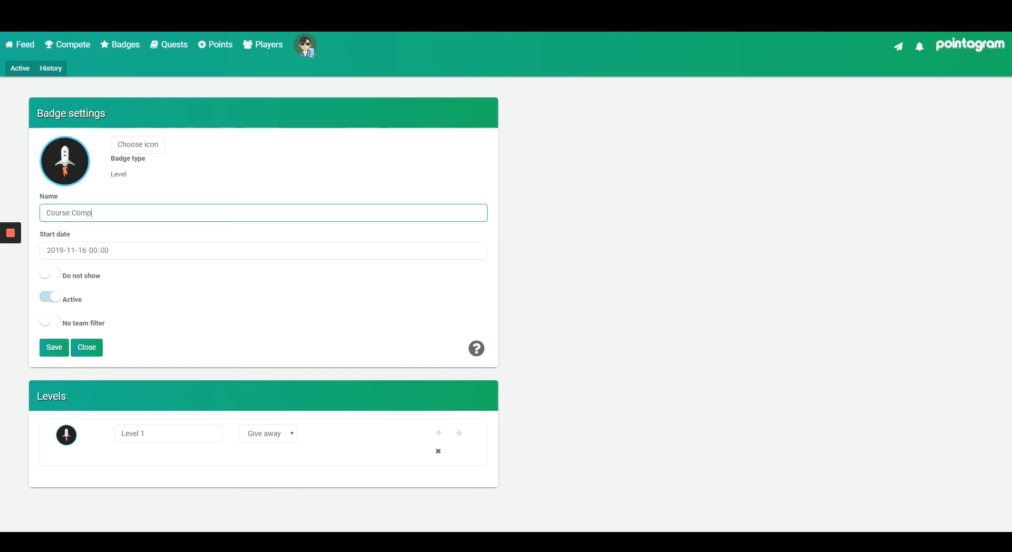
text(letion Levels)
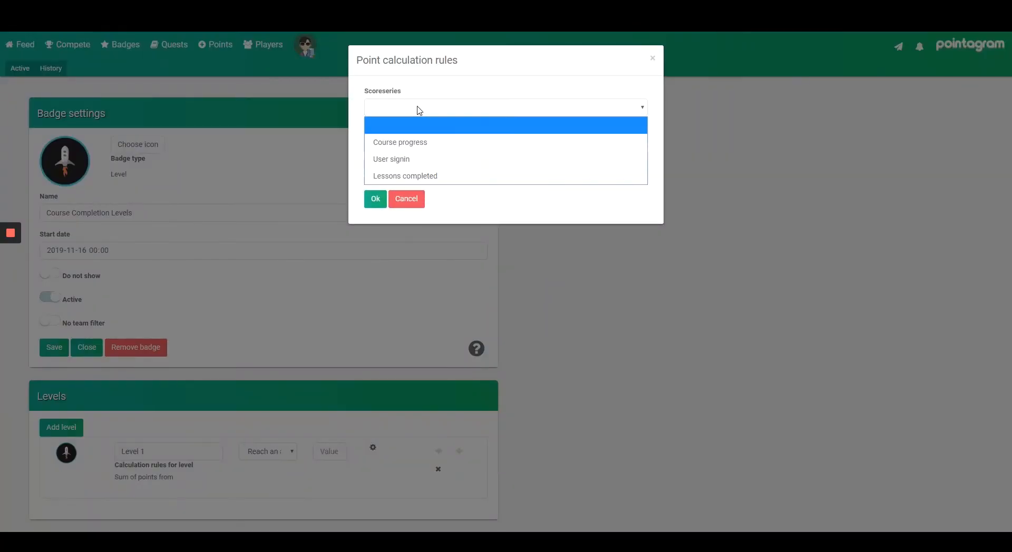
click(399, 142)
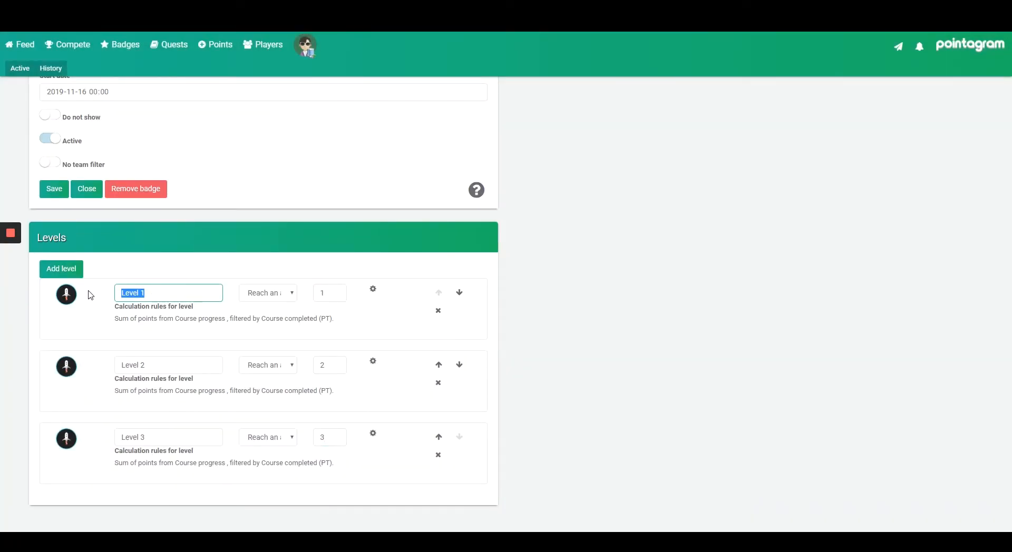
click(66, 294)
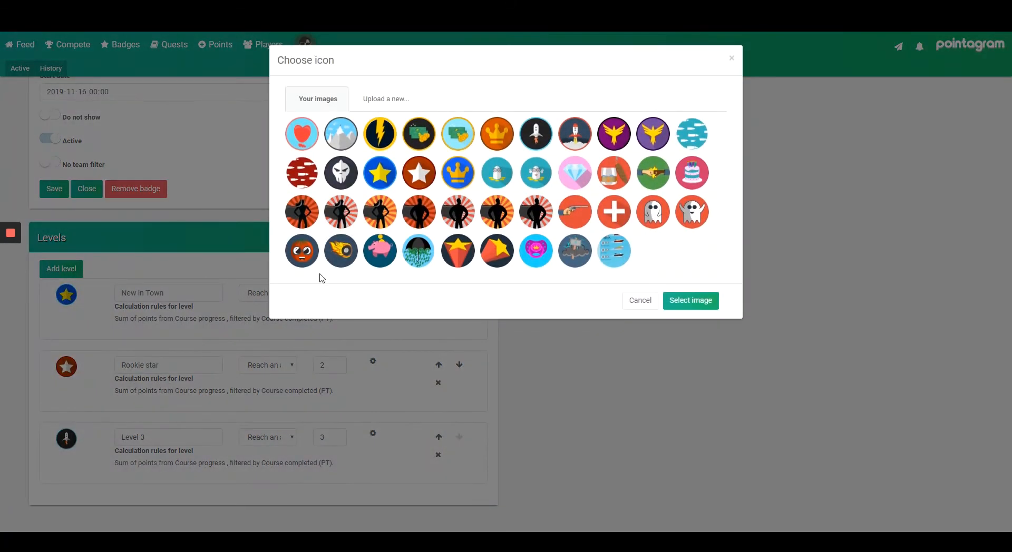
click(690, 300)
text(Professor)
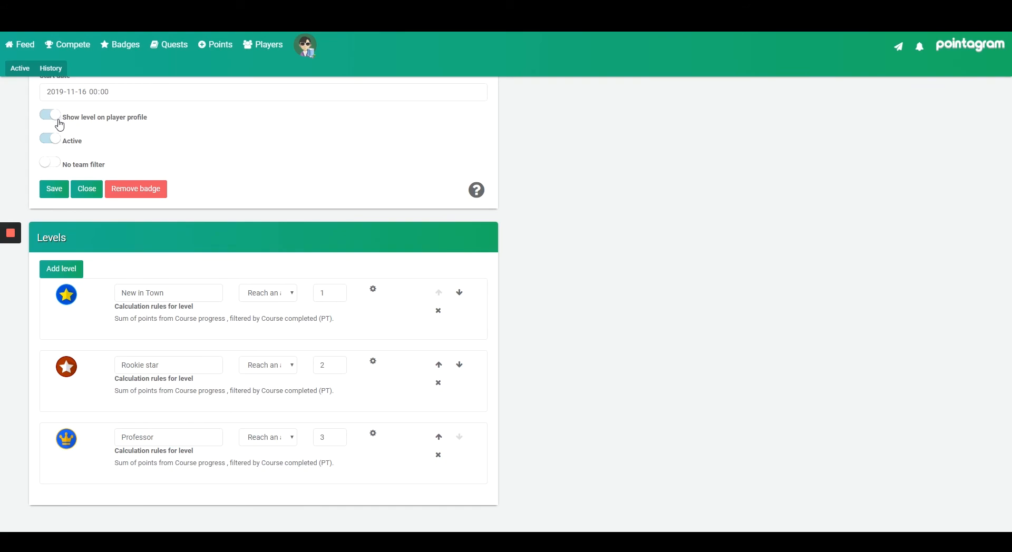
click(86, 189)
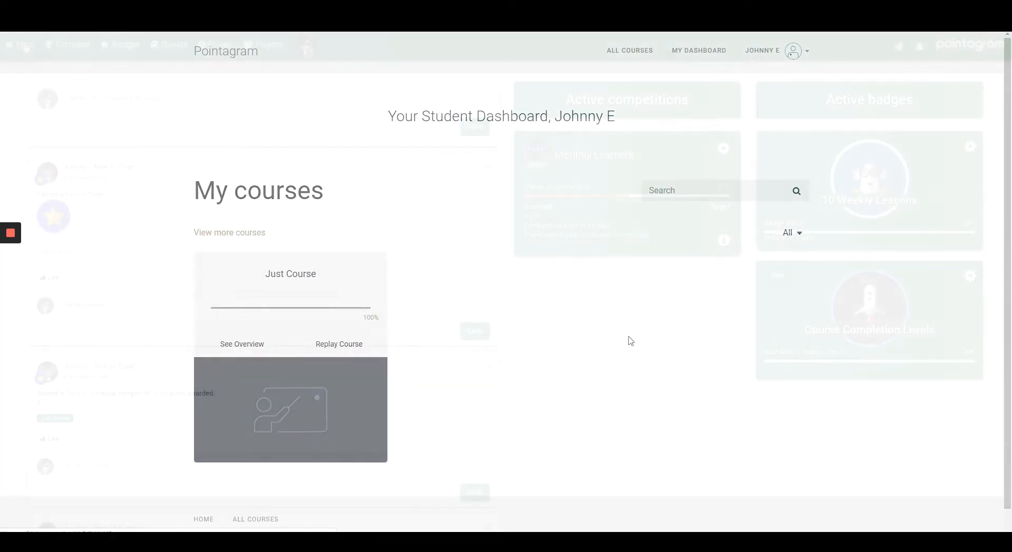
Open Johnny's player profile displaying his New in Town badge.
click(24, 44)
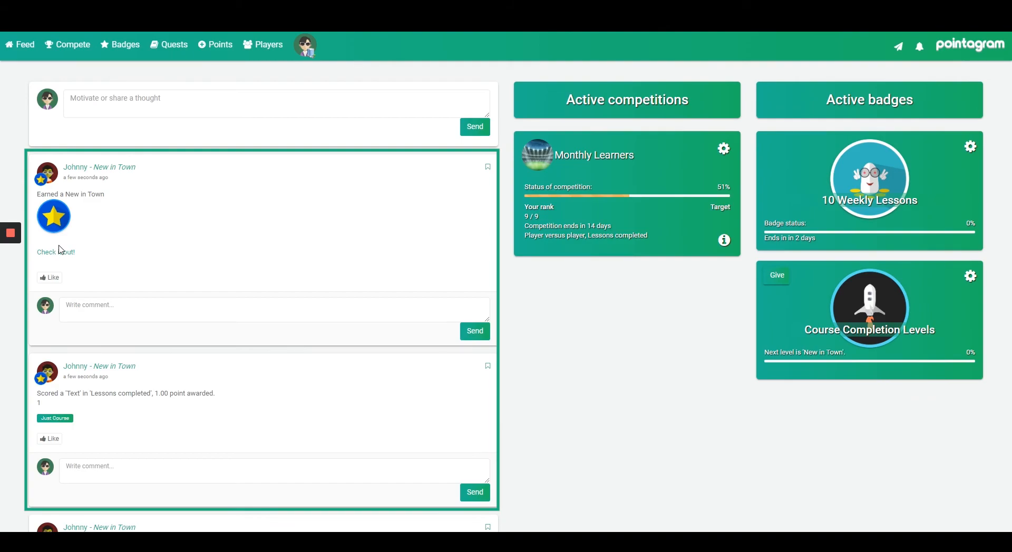
click(304, 44)
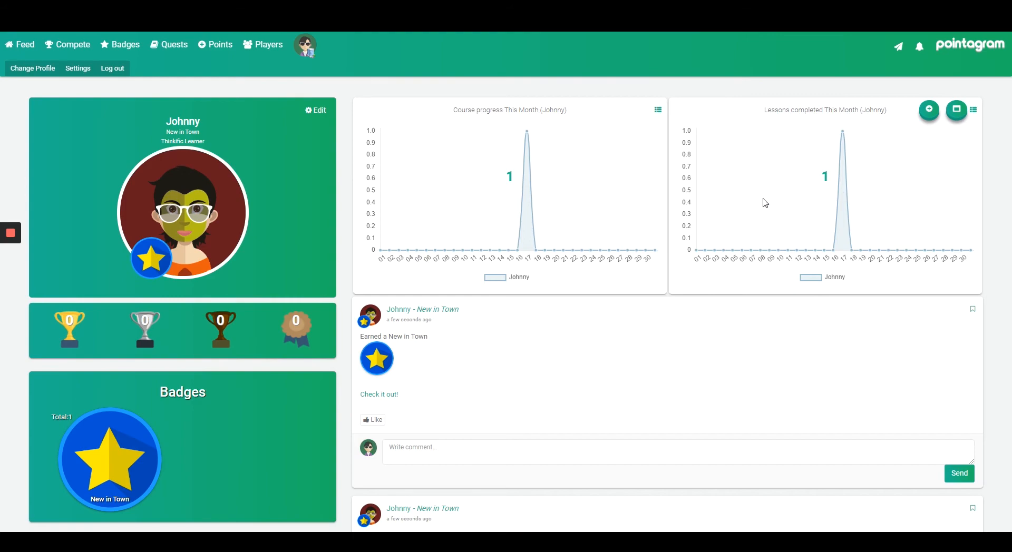
mouse_move(678, 196)
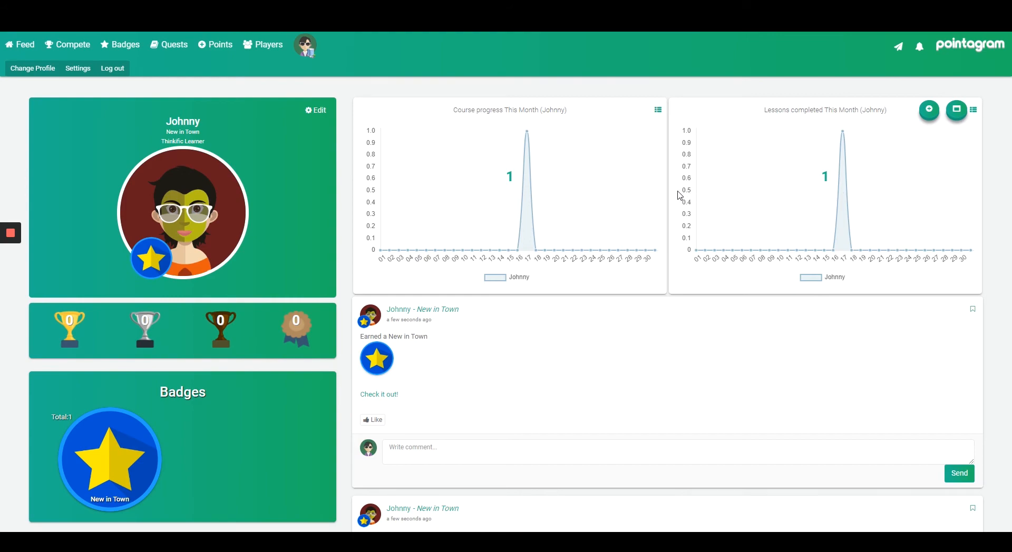